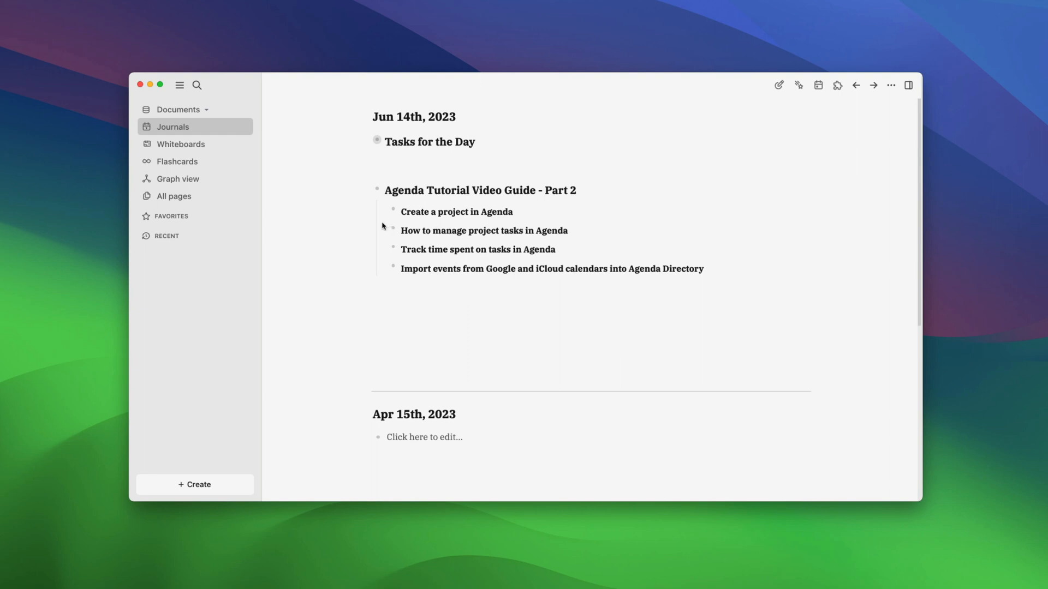
mouse_move(505, 211)
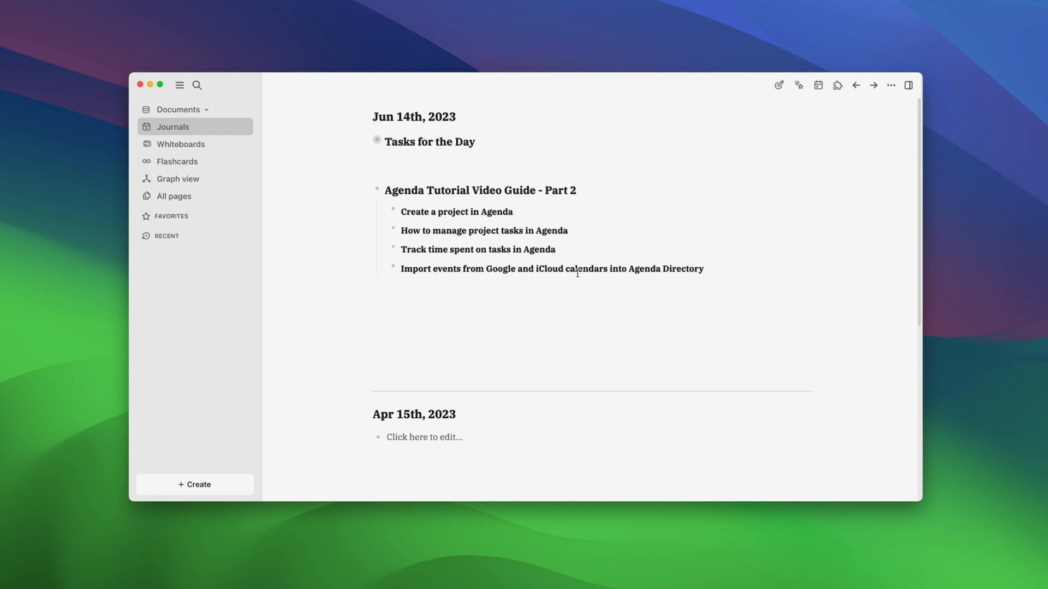
Collapse the tutorial's Part 2 bullet and create a blank page named New Project in Agenda.
left_click(376, 190)
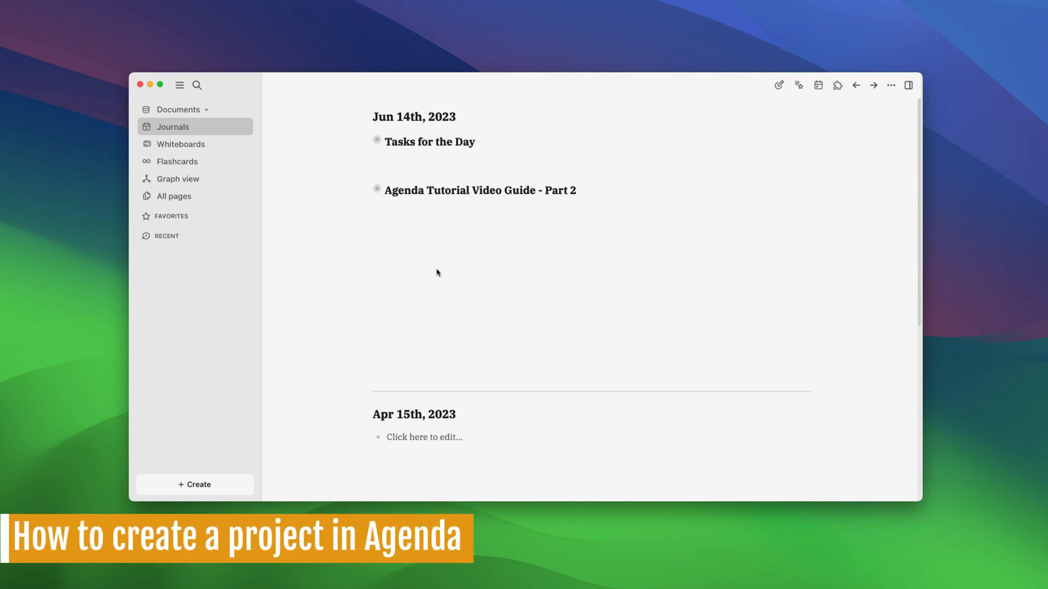
mouse_move(434, 278)
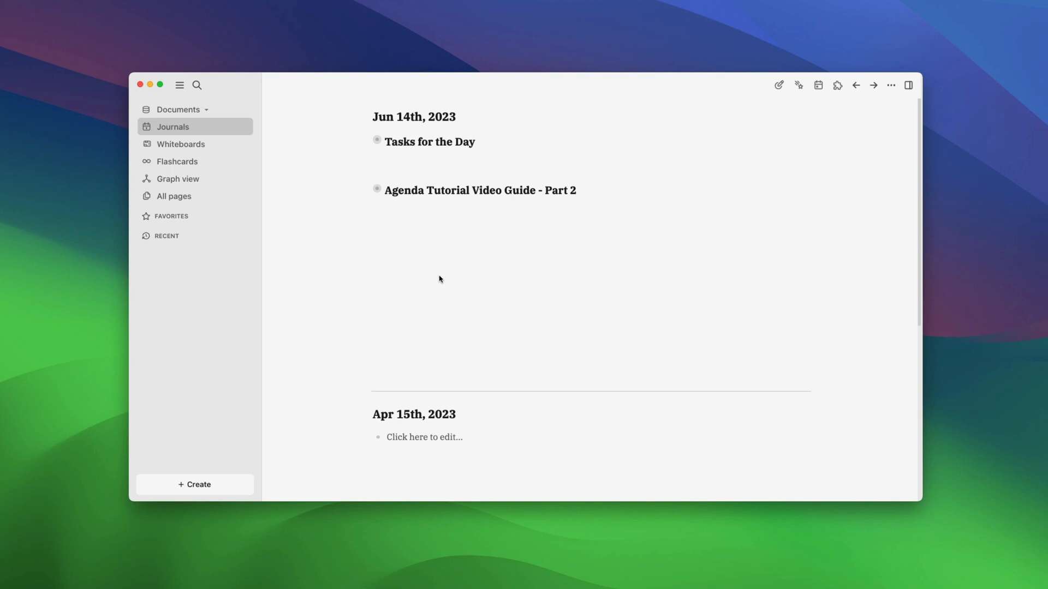
mouse_move(224, 487)
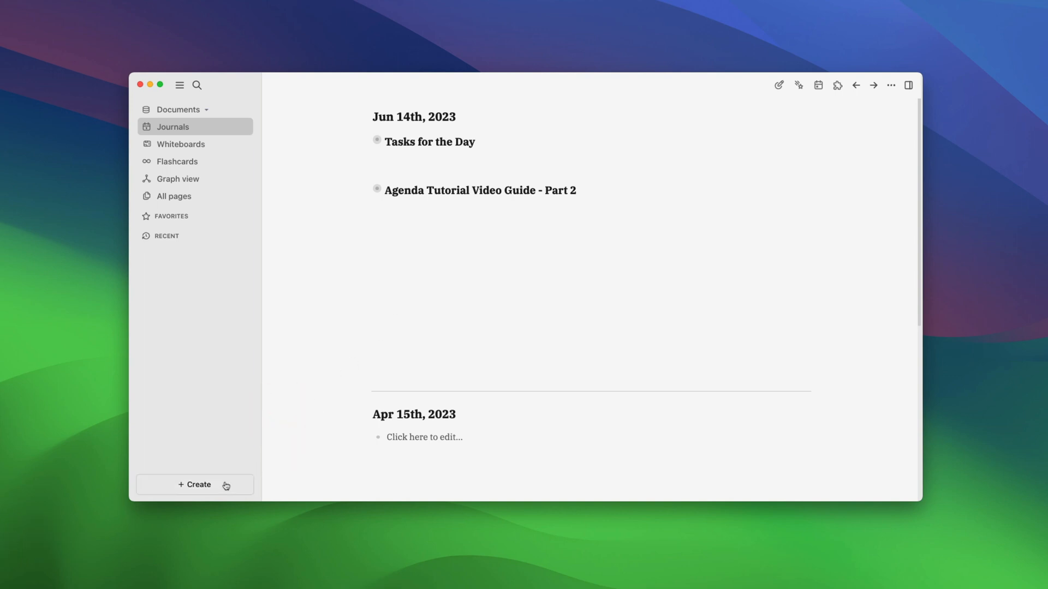
left_click(194, 485)
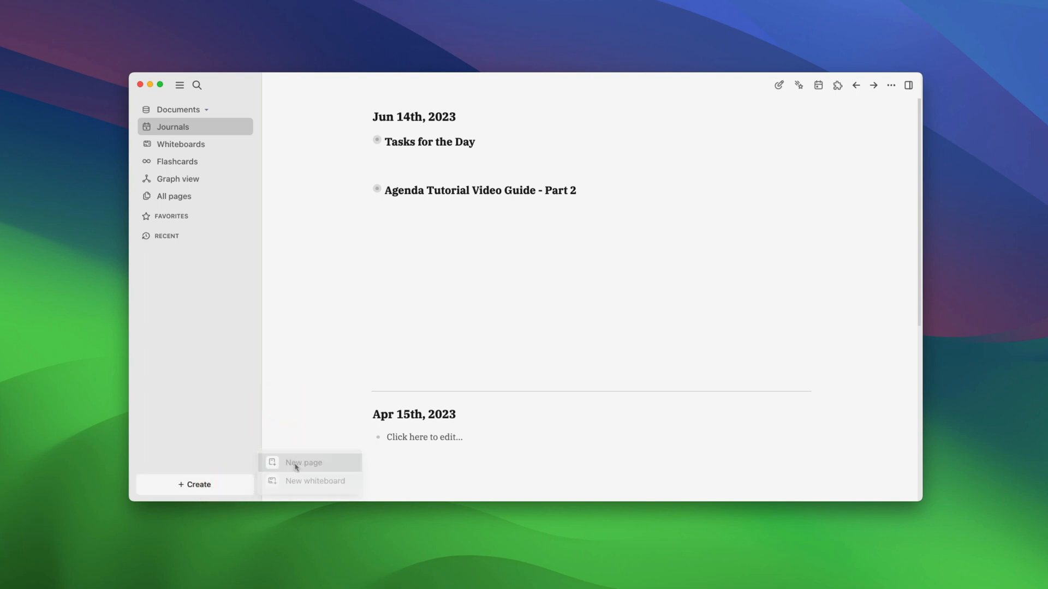
left_click(304, 463)
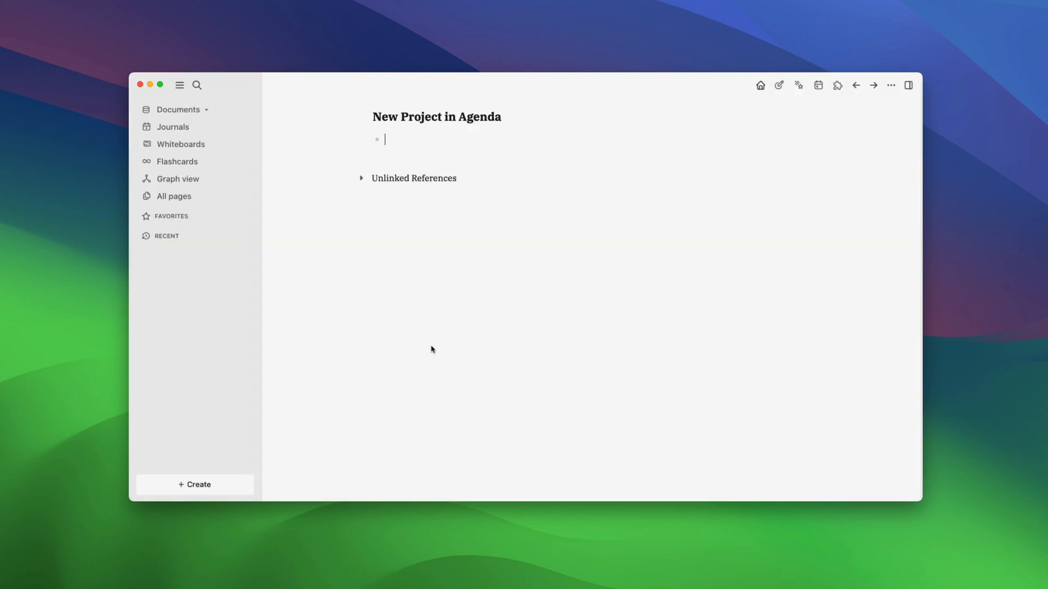
mouse_move(448, 349)
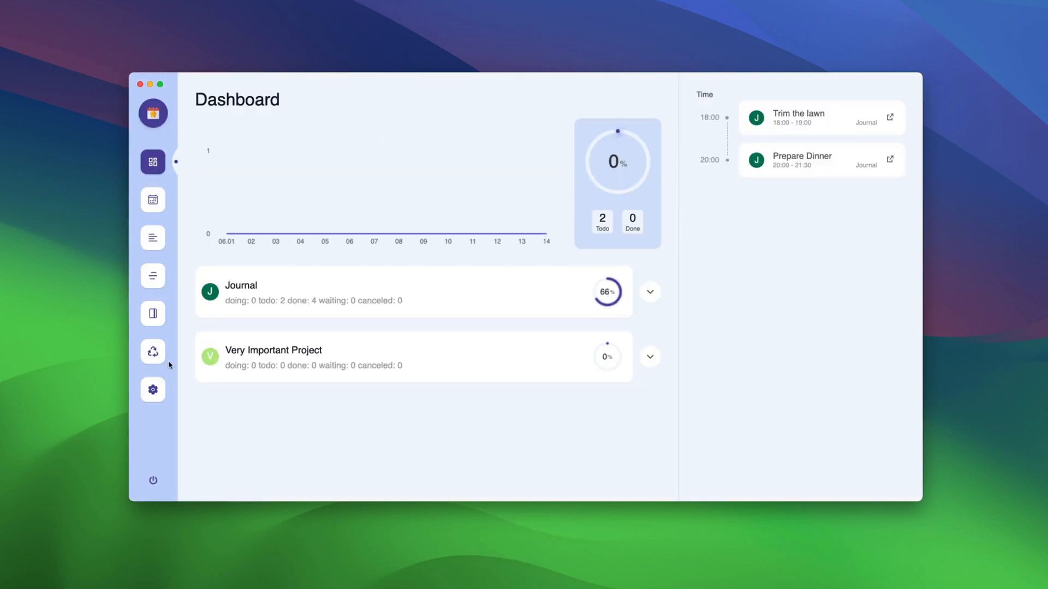
In Agenda's Project settings, set New Project in Agenda as the second project with a light purple background.
left_click(153, 390)
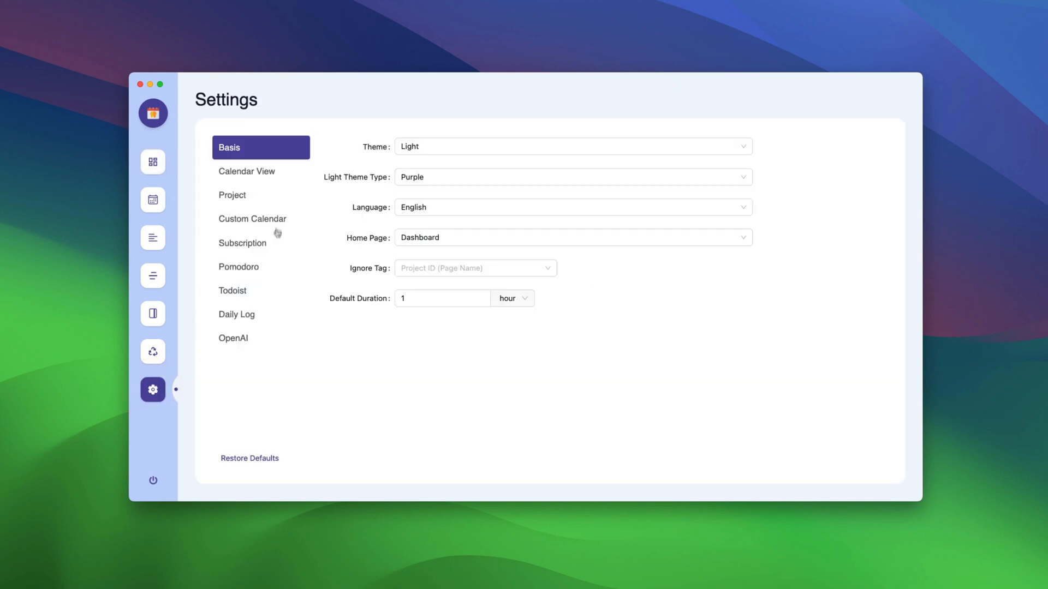
left_click(233, 194)
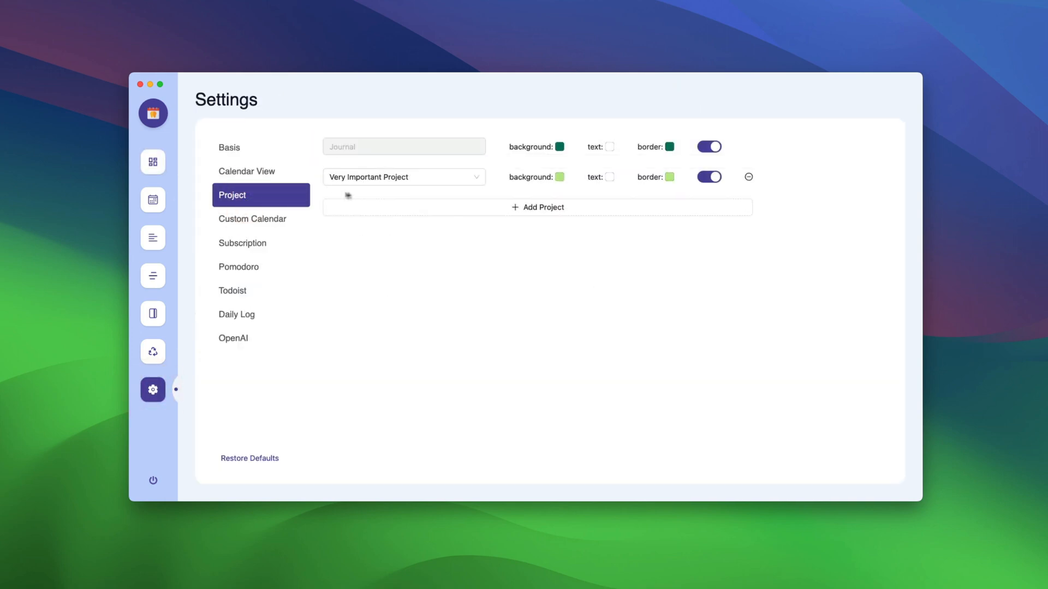
left_click(404, 177)
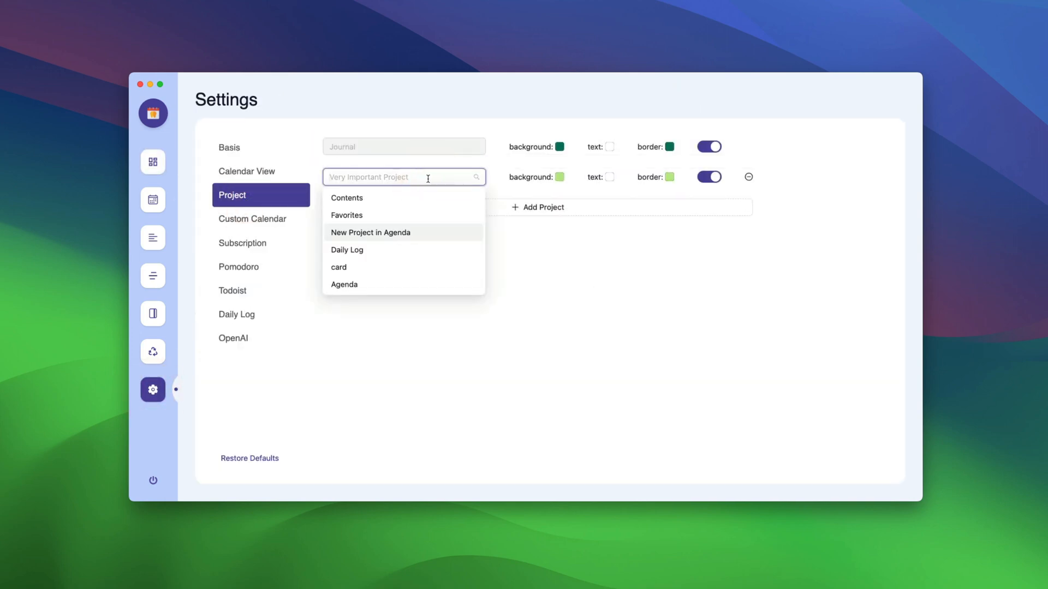
left_click(370, 233)
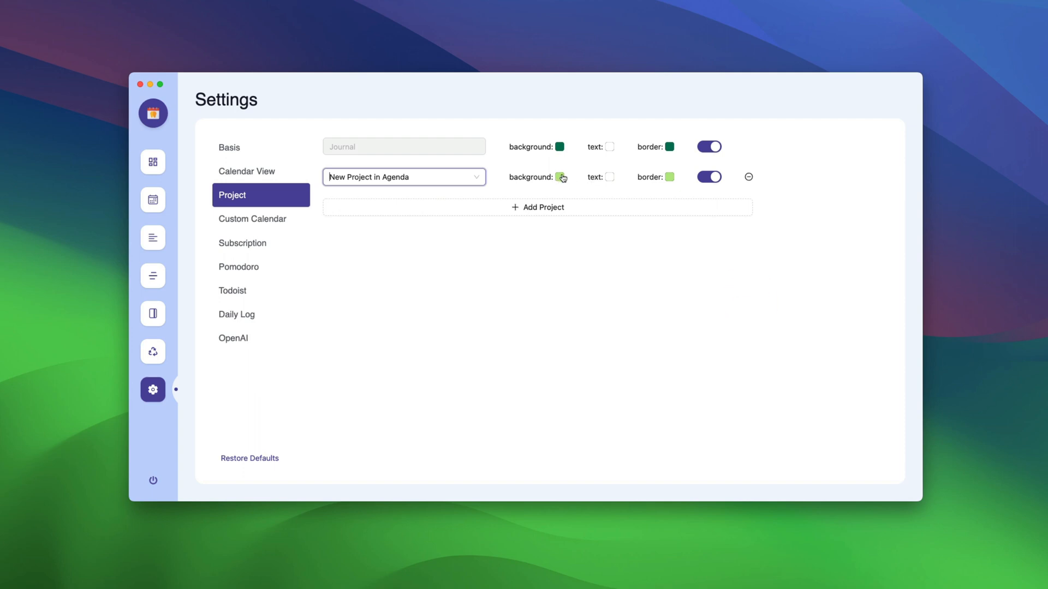
left_click(563, 177)
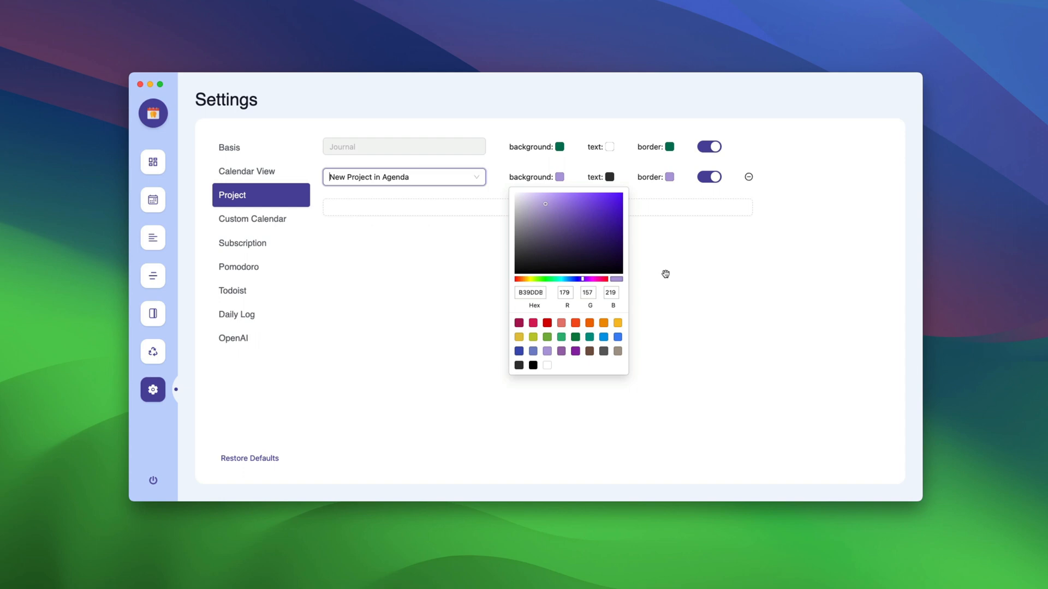
left_click(579, 274)
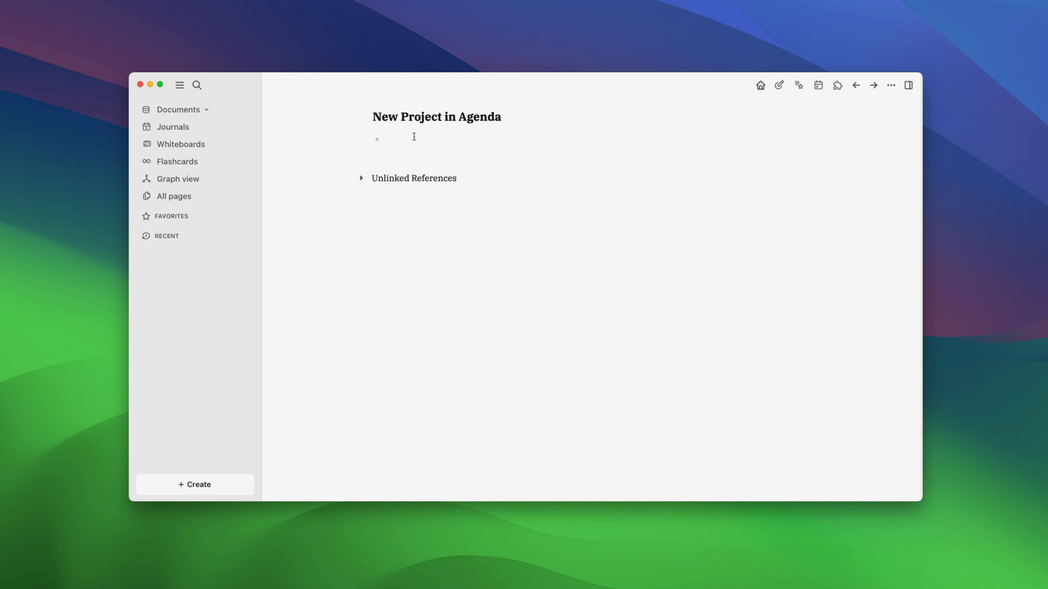
Add TODO tasks, scheduling Important task 2 at 18:00 and Finalize the task list 20:30–21:30 on June 16.
type("TODO")
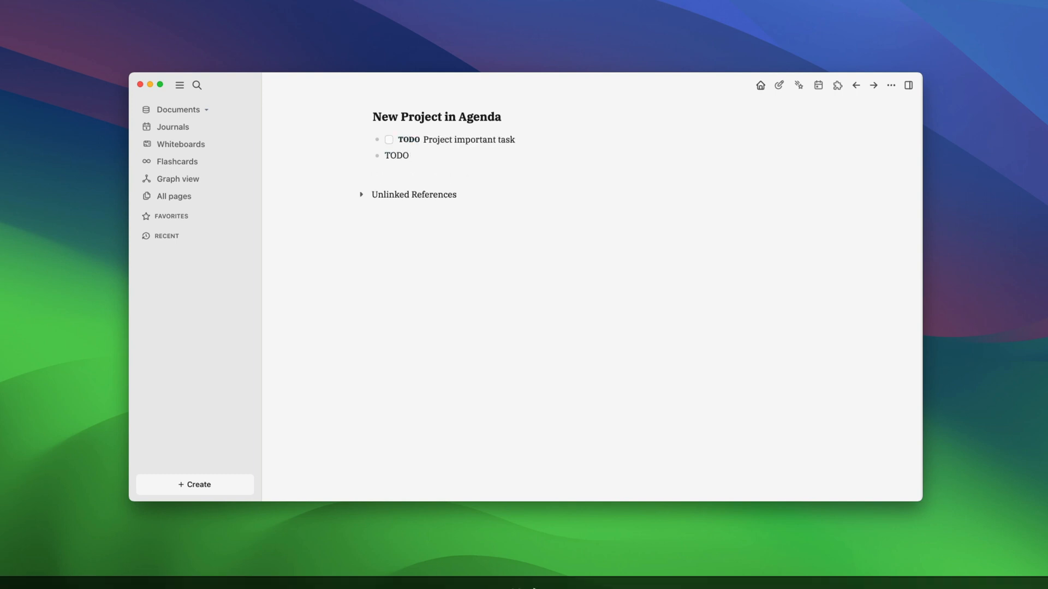
type("Important task 2")
type("18")
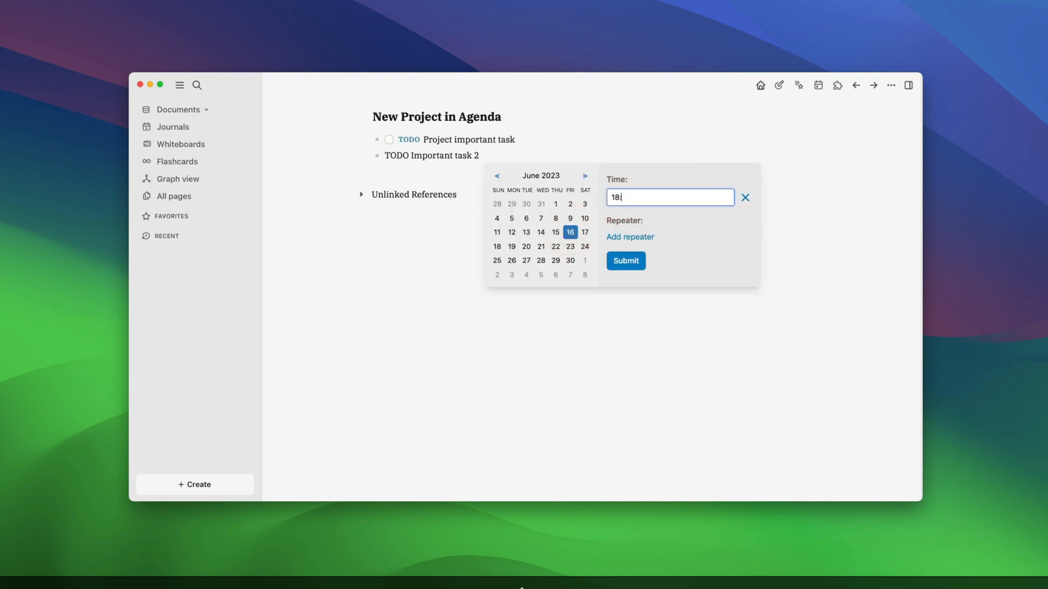
left_click(625, 261)
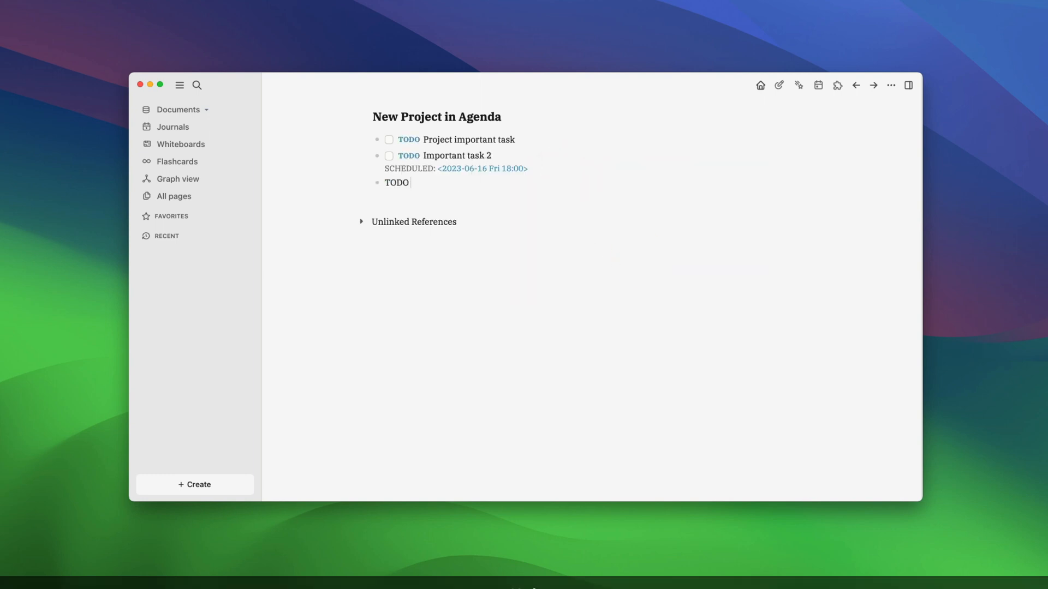
type("Finalize the task list /age")
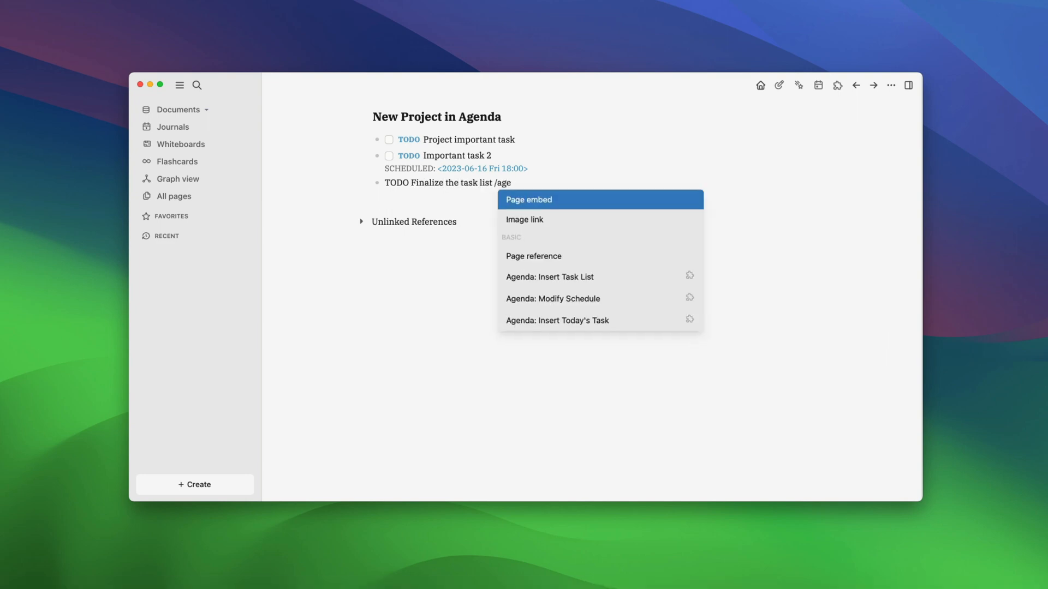
left_click(552, 298)
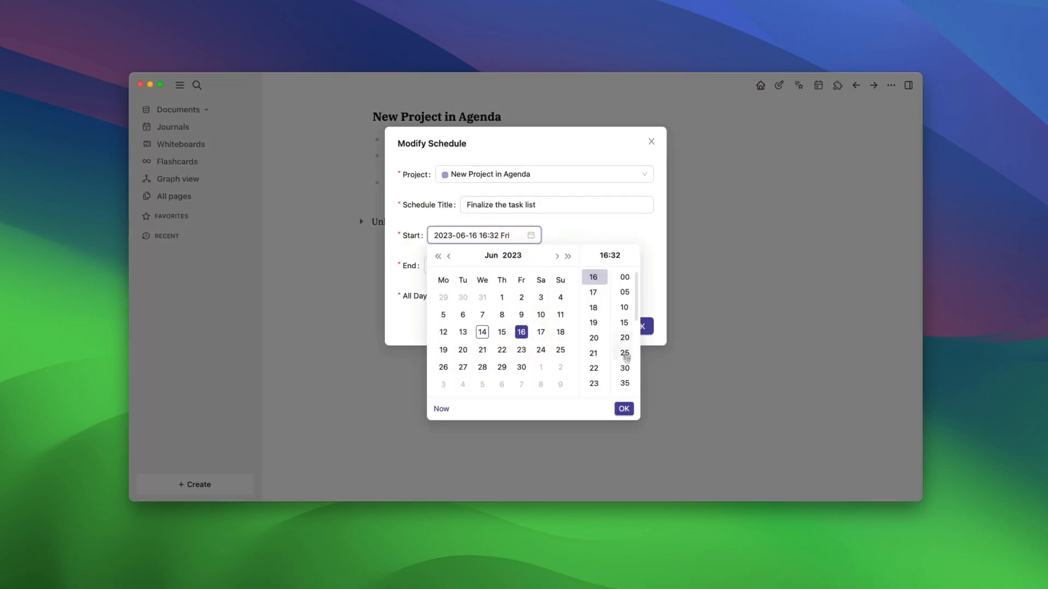
left_click(623, 408)
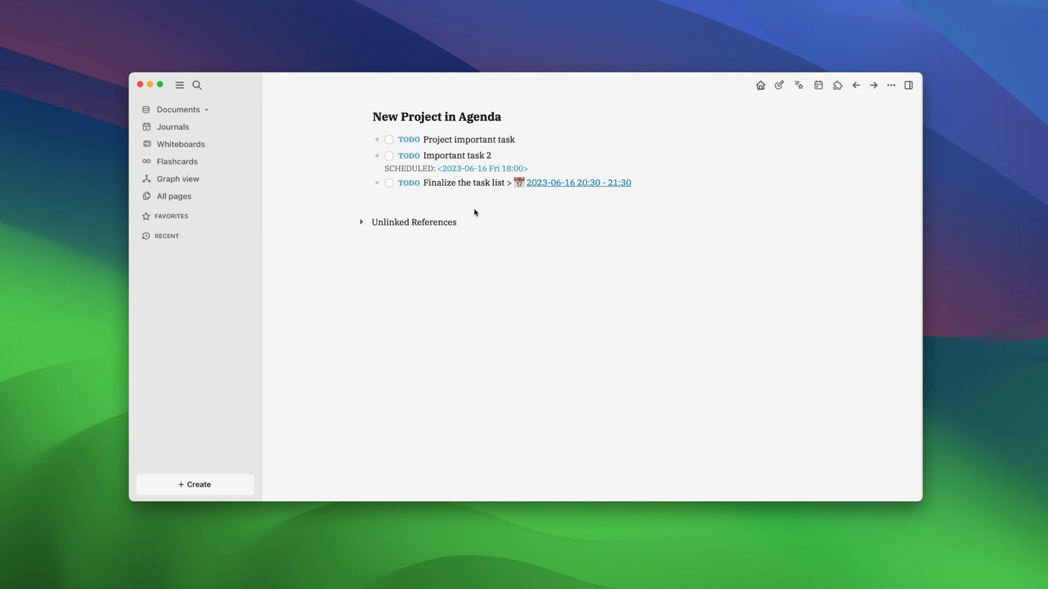
mouse_move(468, 211)
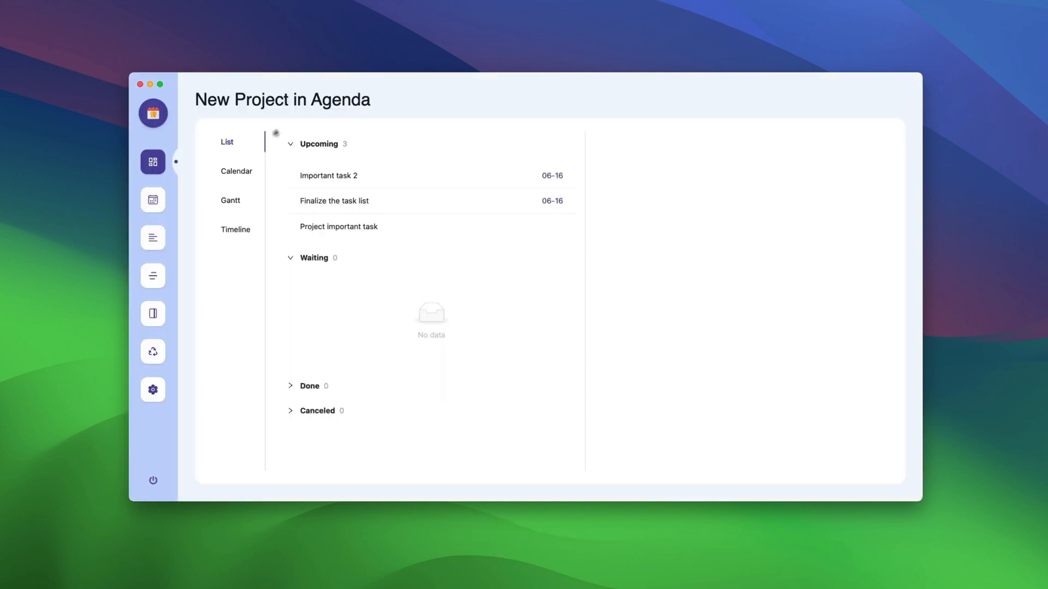
mouse_move(369, 233)
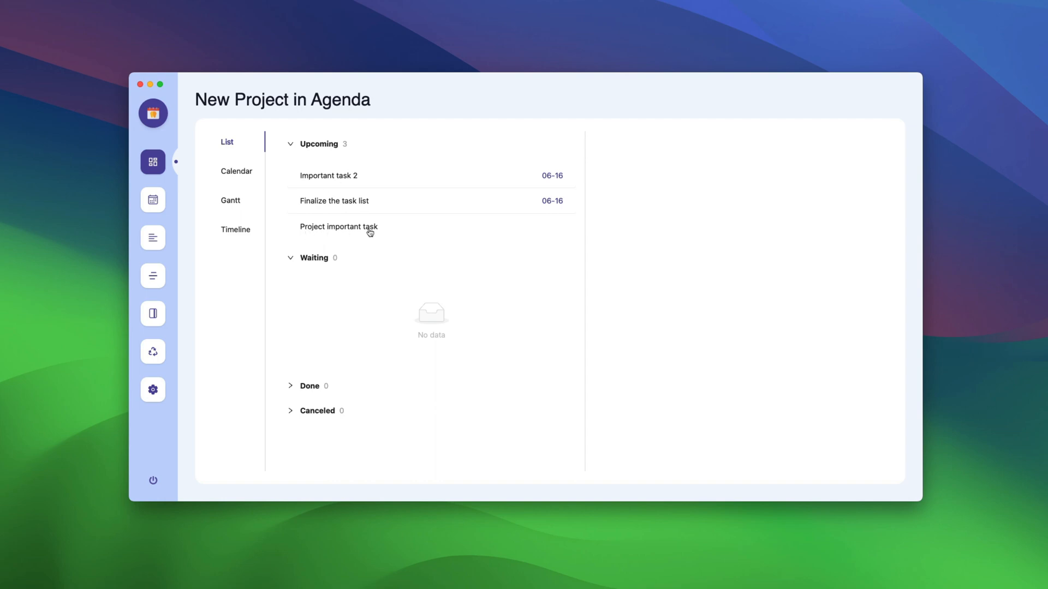
mouse_move(234, 155)
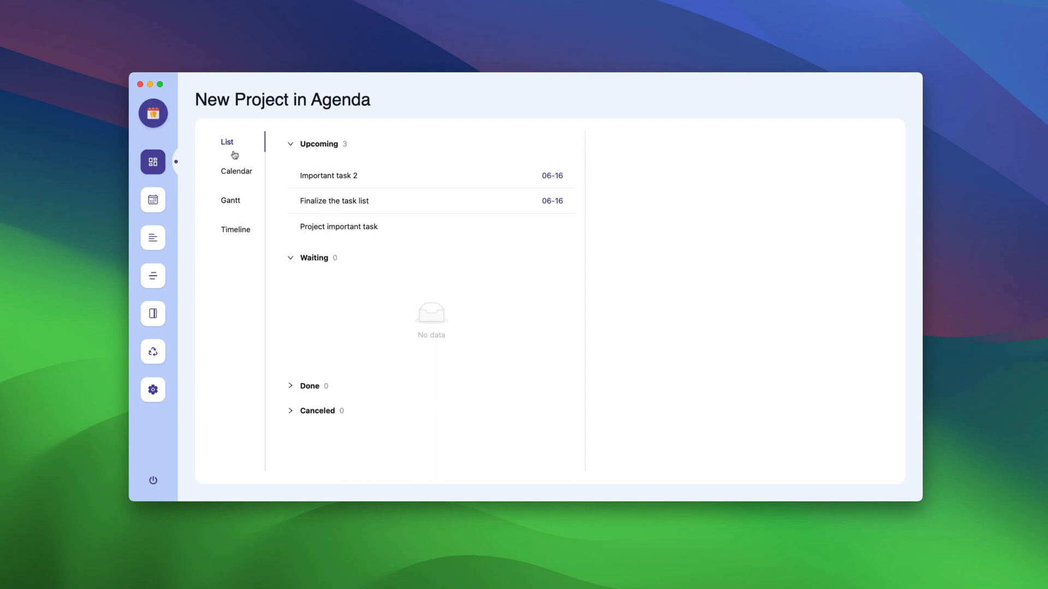
Switch the project view to the weekly Calendar showing both June 16 tasks.
left_click(236, 171)
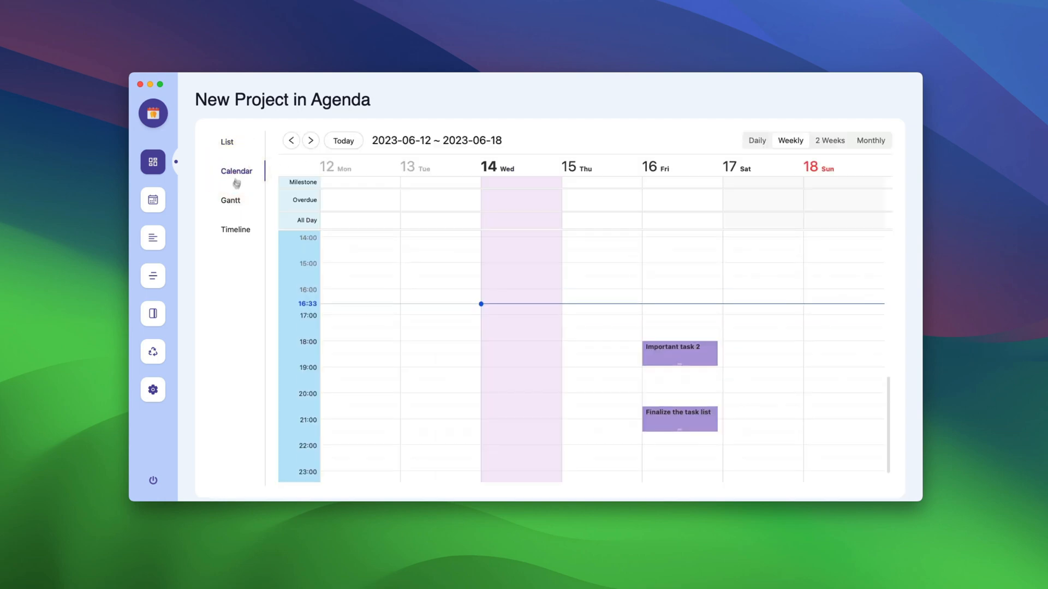
left_click(236, 229)
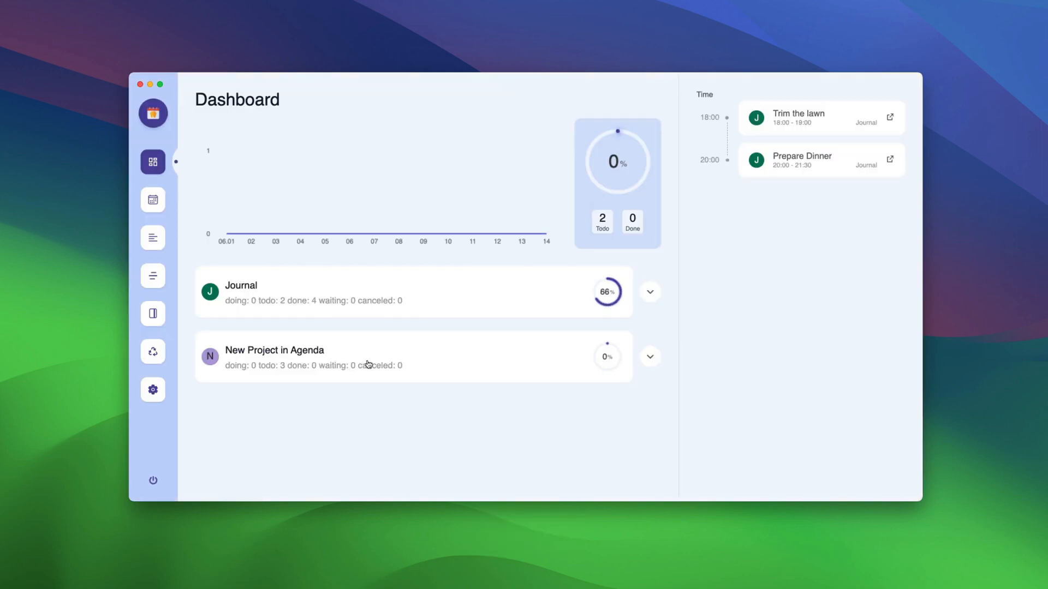
mouse_move(386, 364)
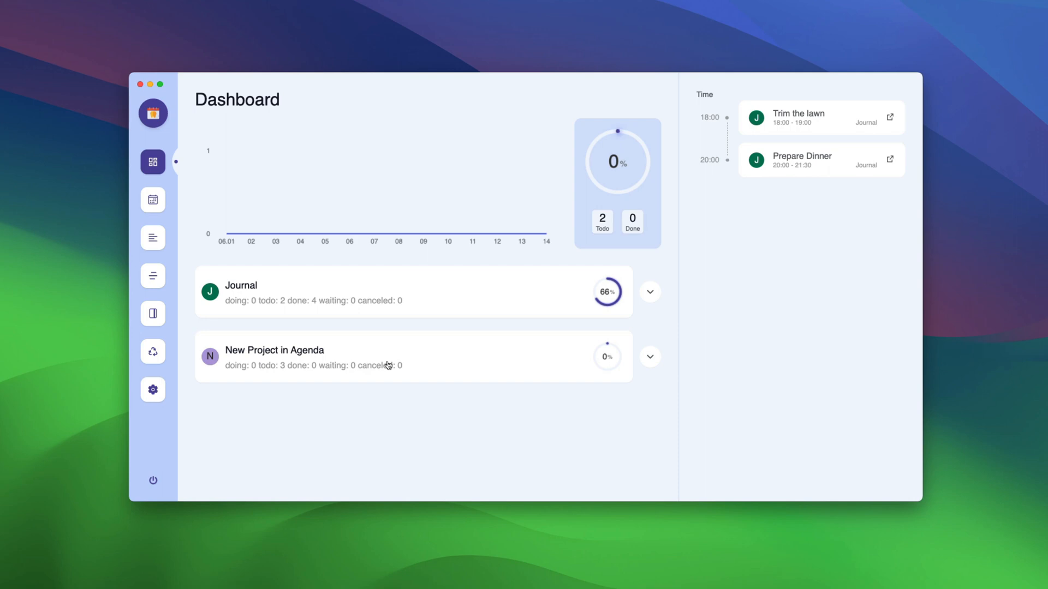
Show the all-events calendar and filter it to New Project in Agenda only.
left_click(153, 199)
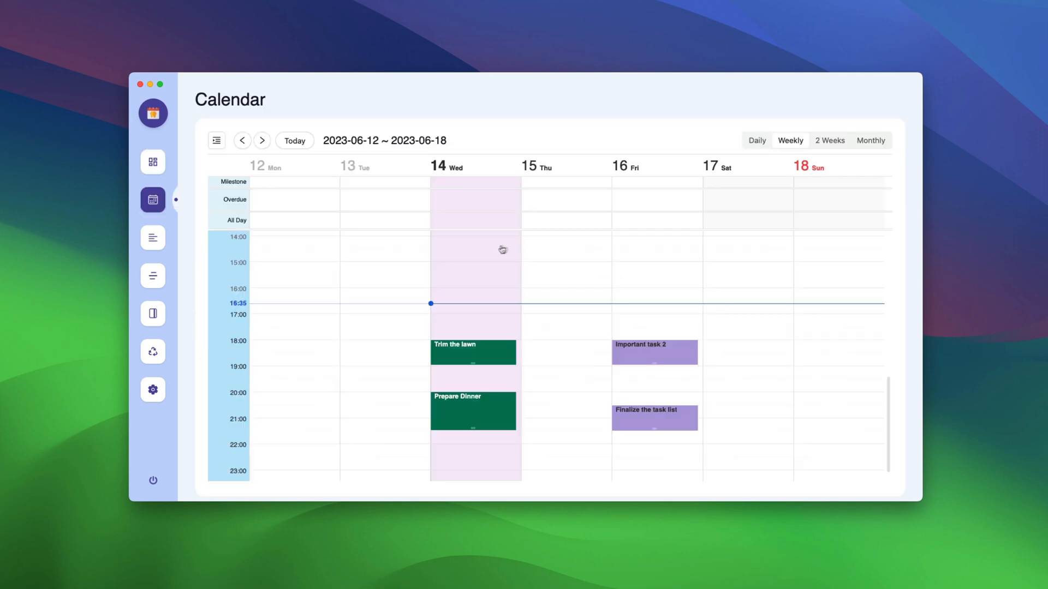
mouse_move(528, 357)
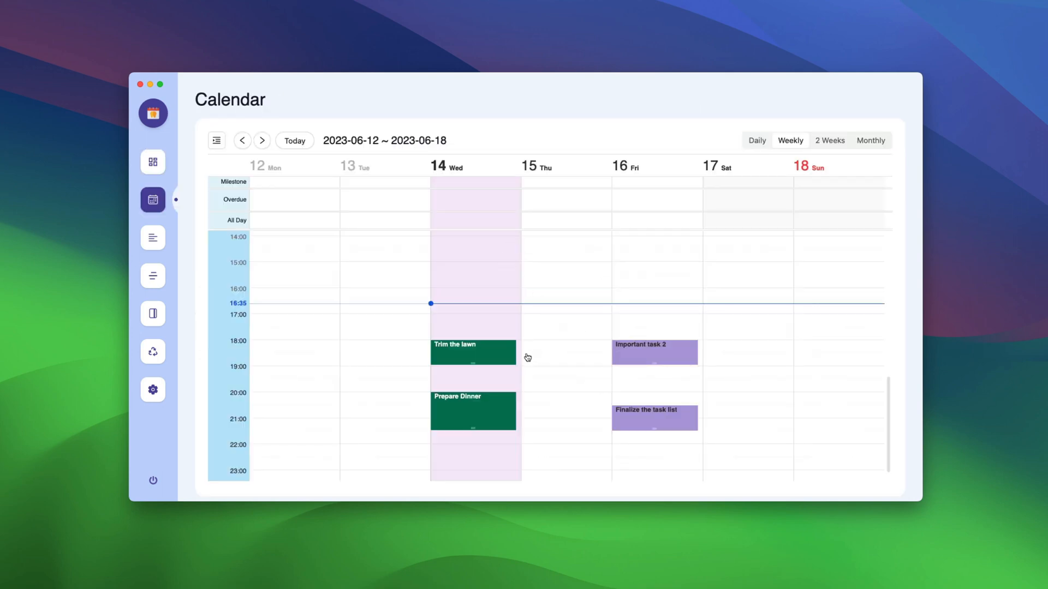
mouse_move(607, 361)
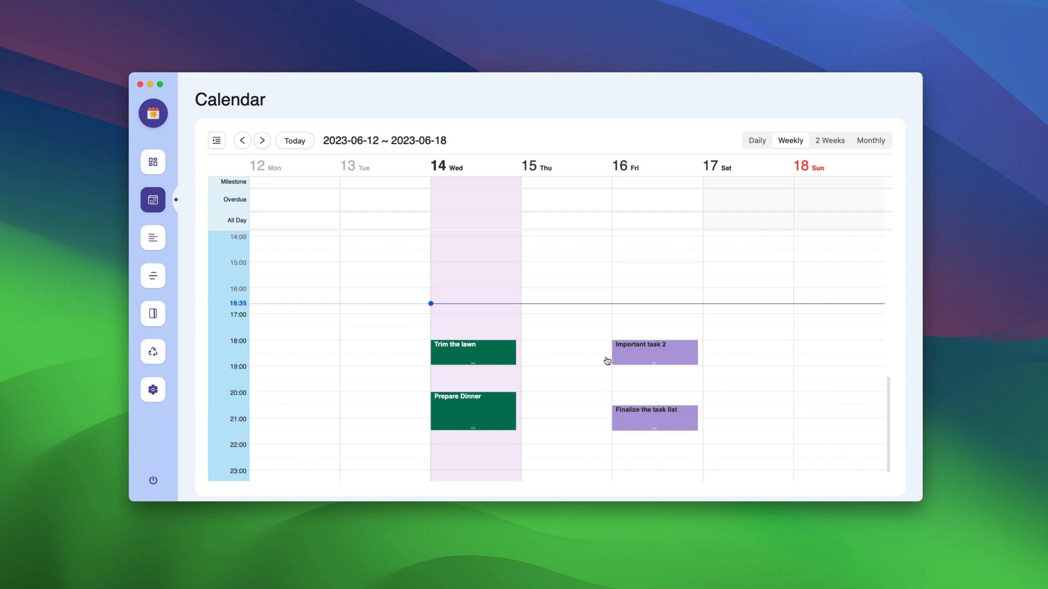
mouse_move(602, 360)
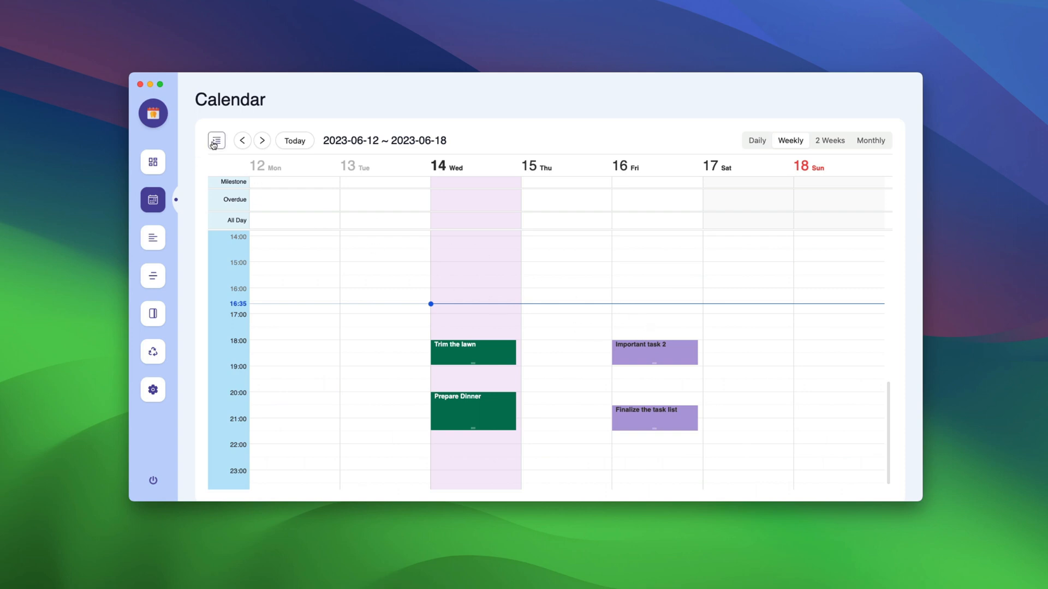
left_click(216, 140)
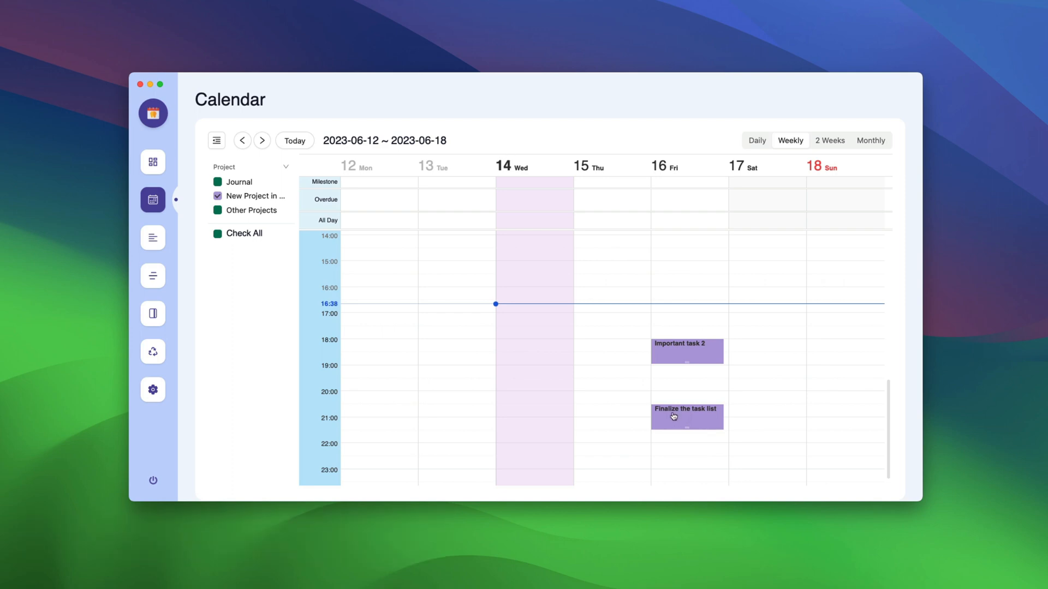
mouse_move(686, 417)
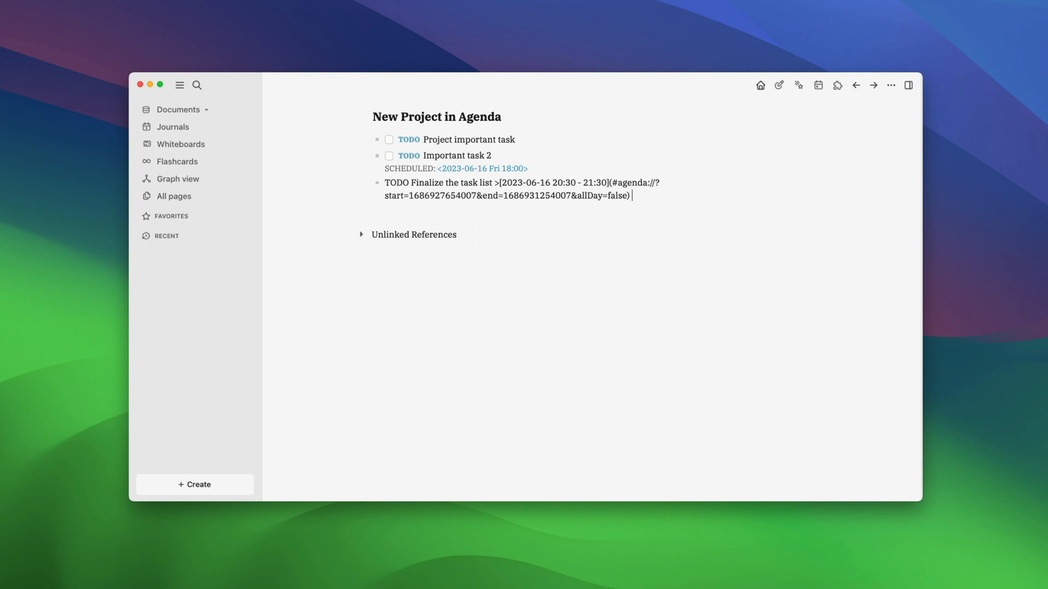
Tag Finalize the task list with #milestone and view it in the project calendar's milestone row.
type("#mie")
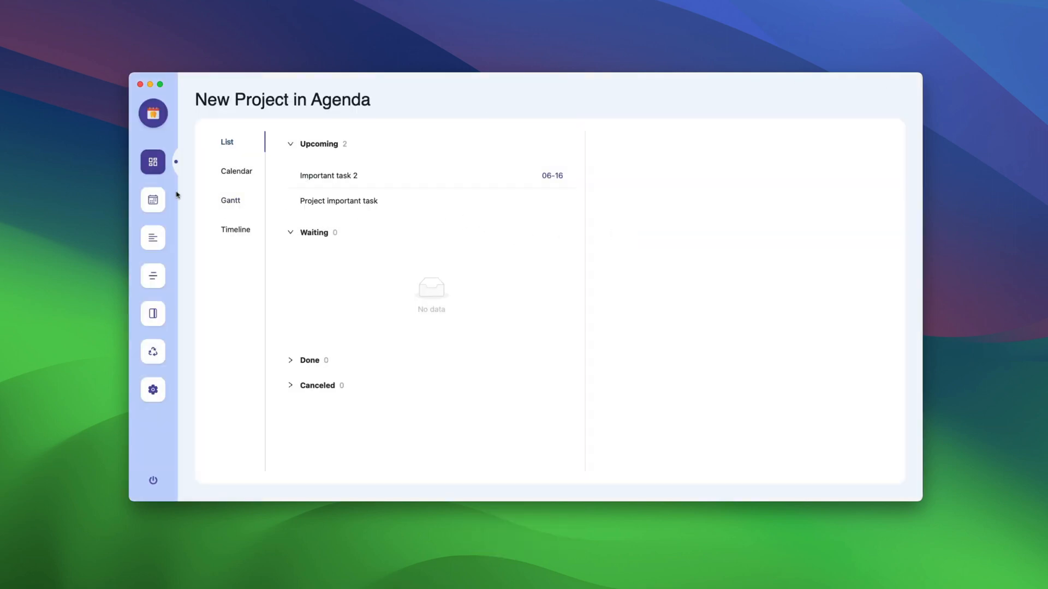
left_click(236, 170)
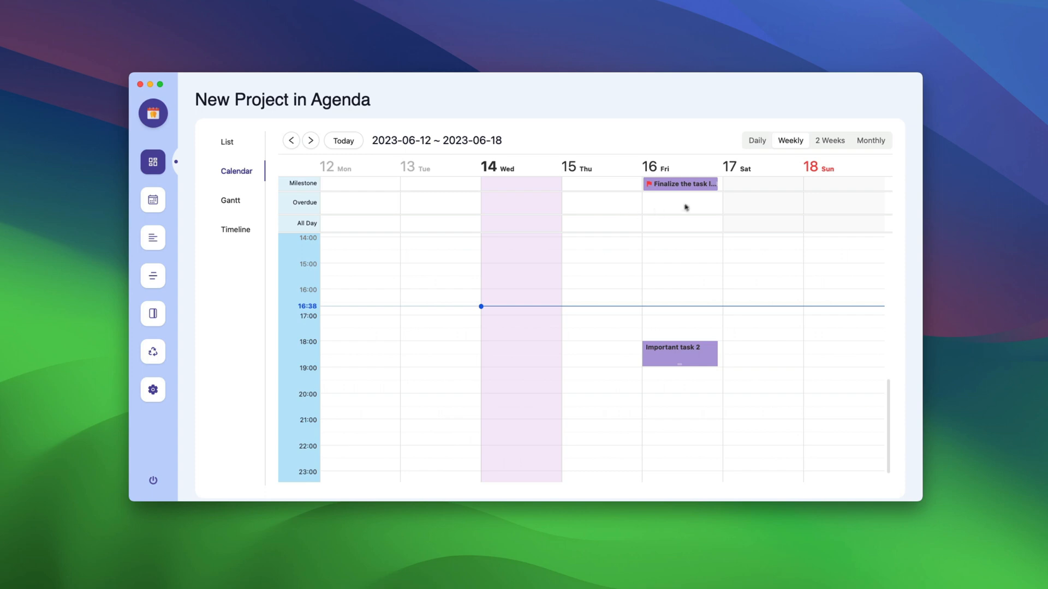
mouse_move(314, 183)
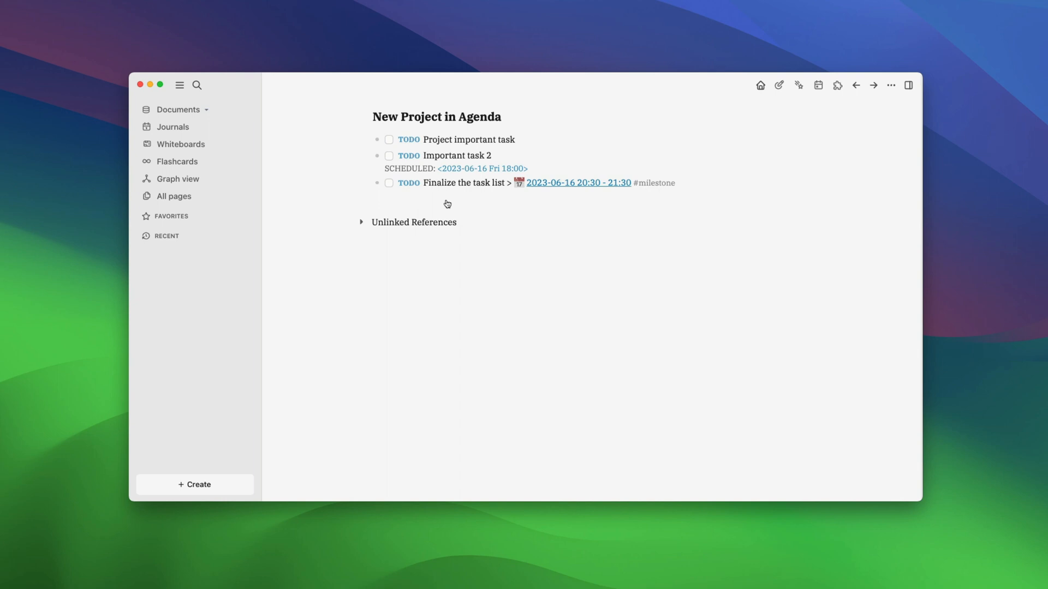
mouse_move(426, 202)
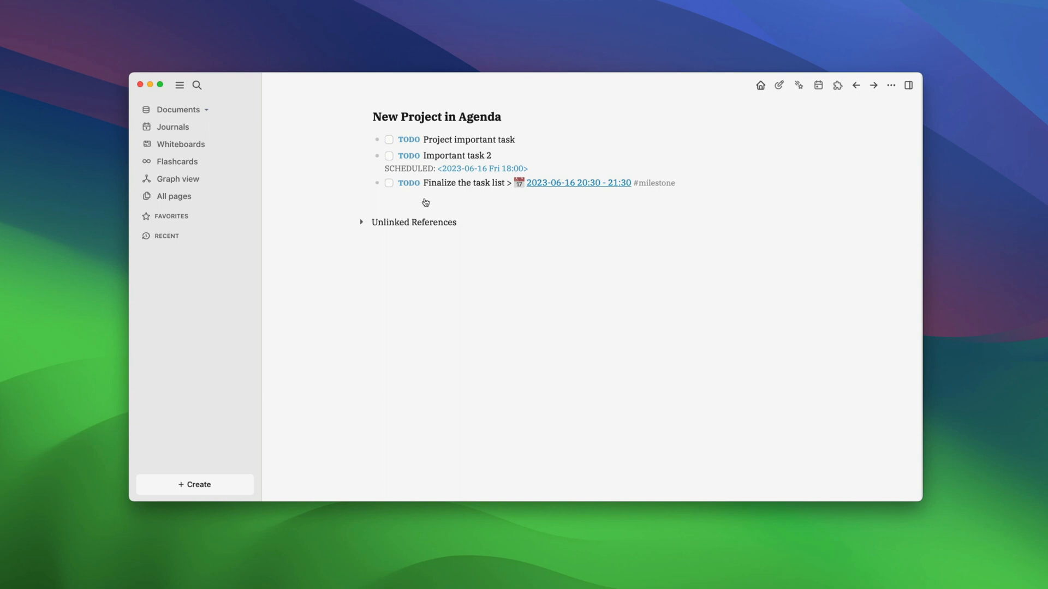
mouse_move(338, 194)
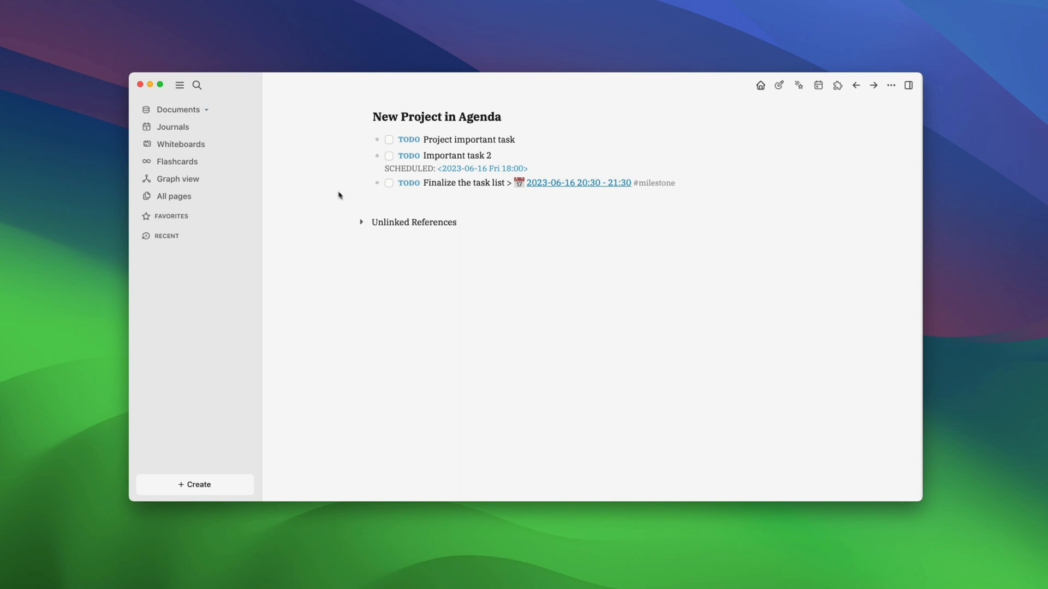
mouse_move(349, 186)
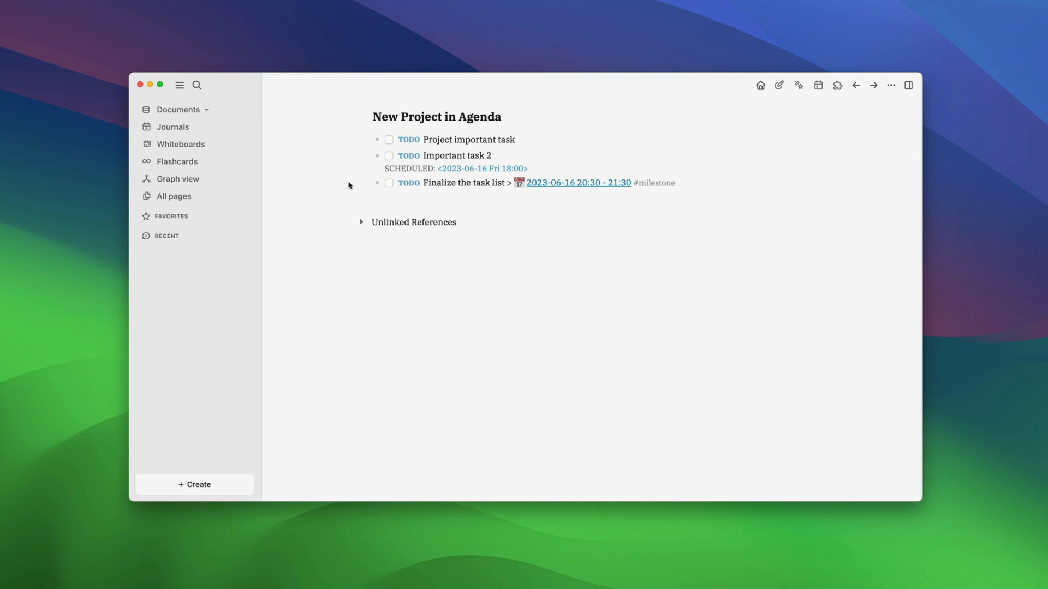
mouse_move(376, 159)
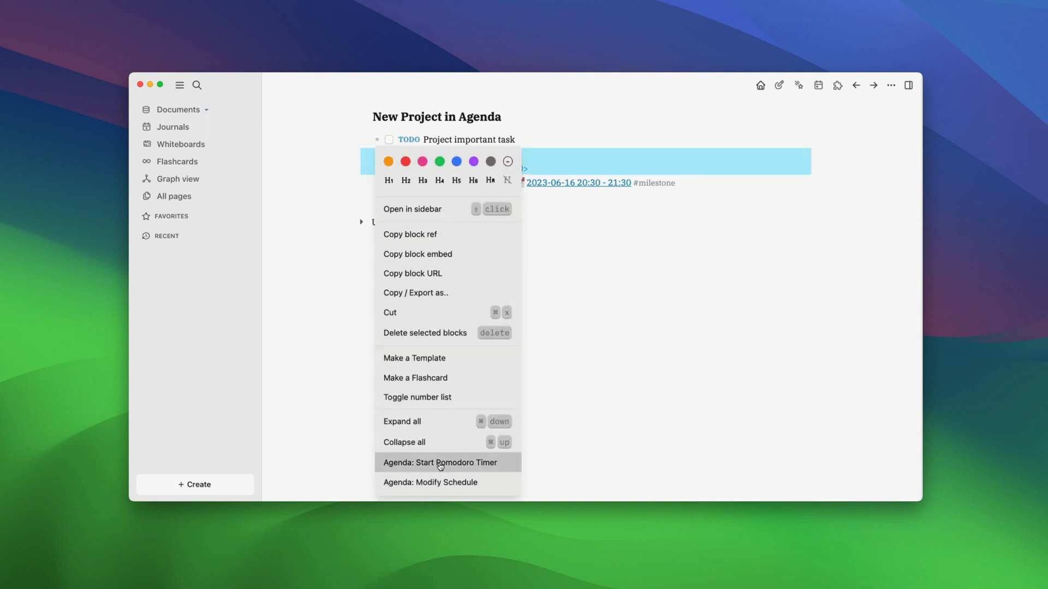
Start a 25-minute Pomodoro timer on Important task 2.
left_click(441, 463)
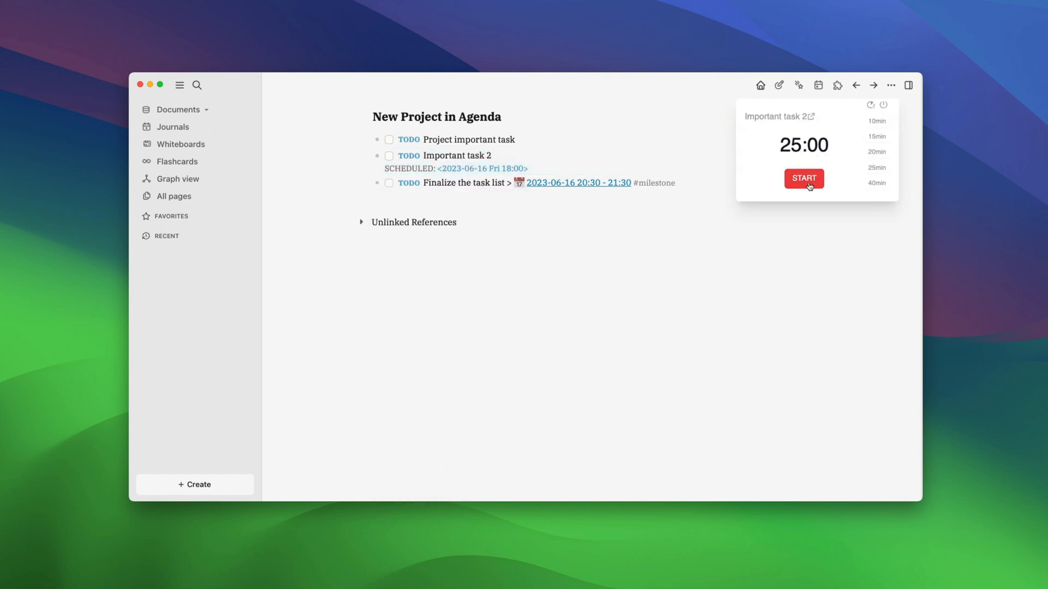
left_click(803, 179)
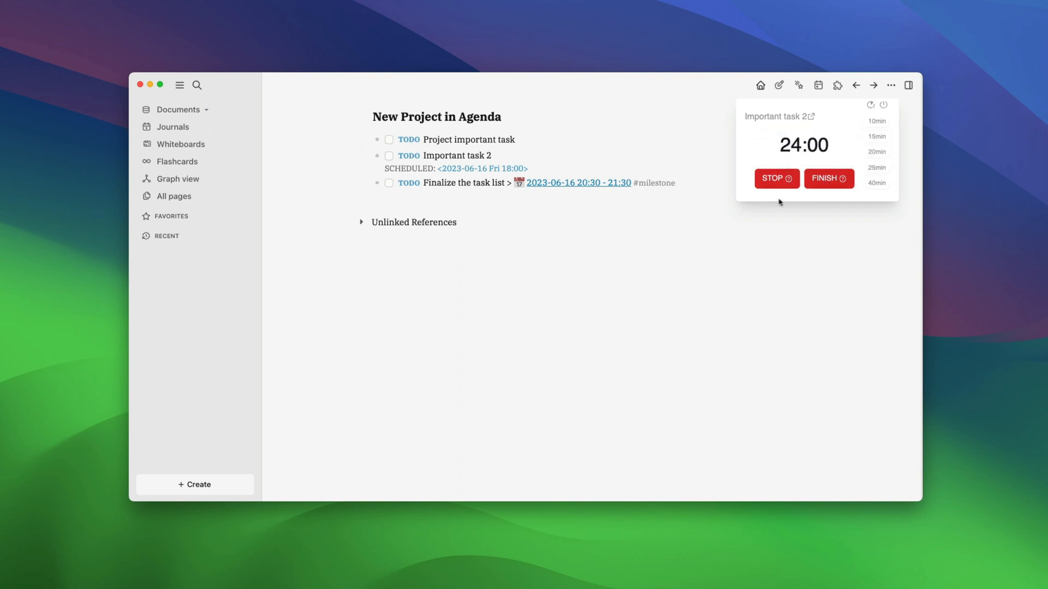
mouse_move(823, 191)
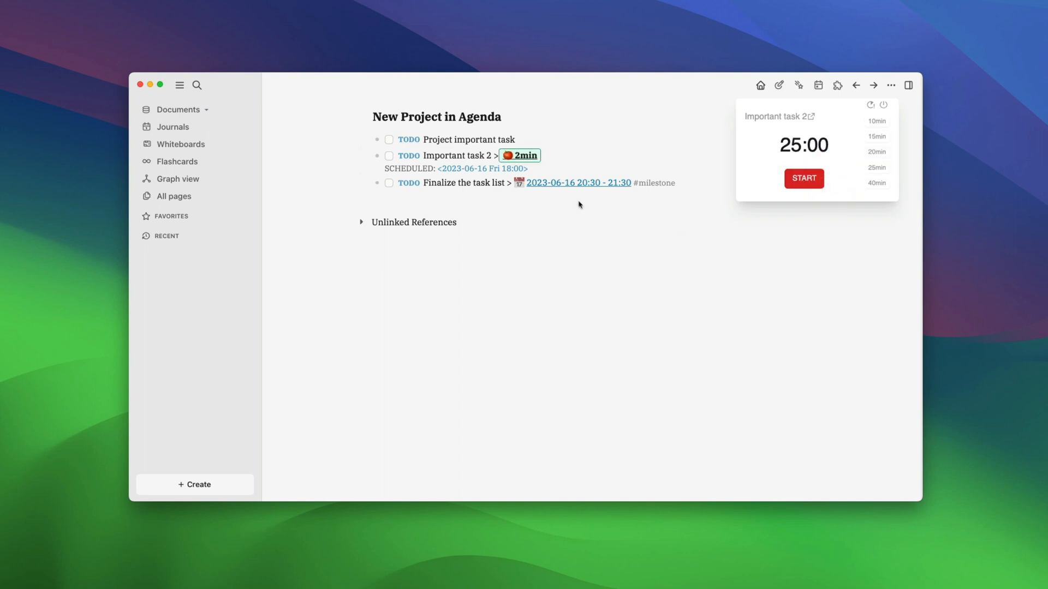
mouse_move(496, 160)
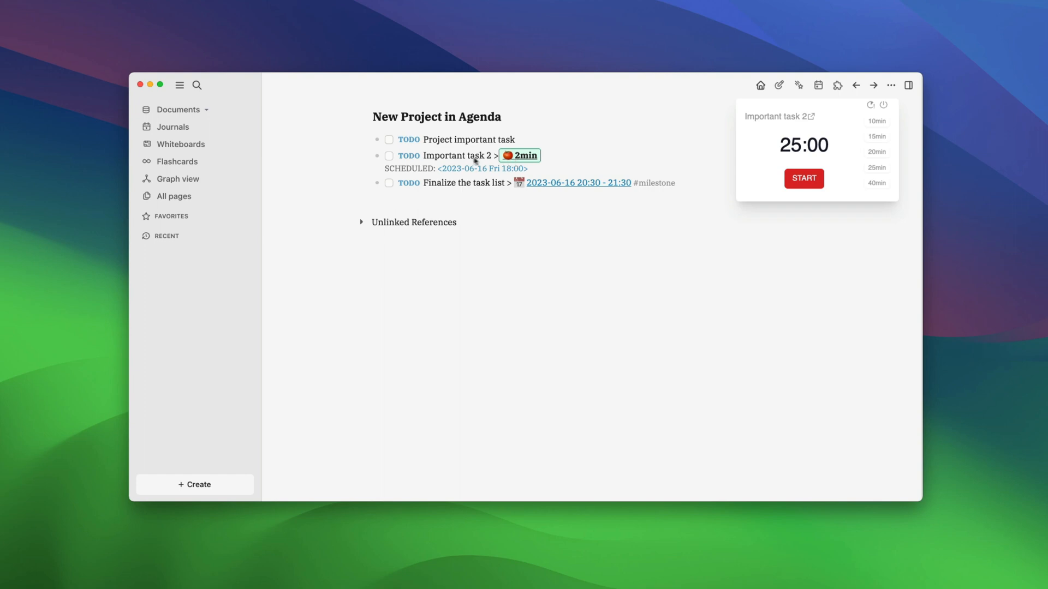
mouse_move(509, 159)
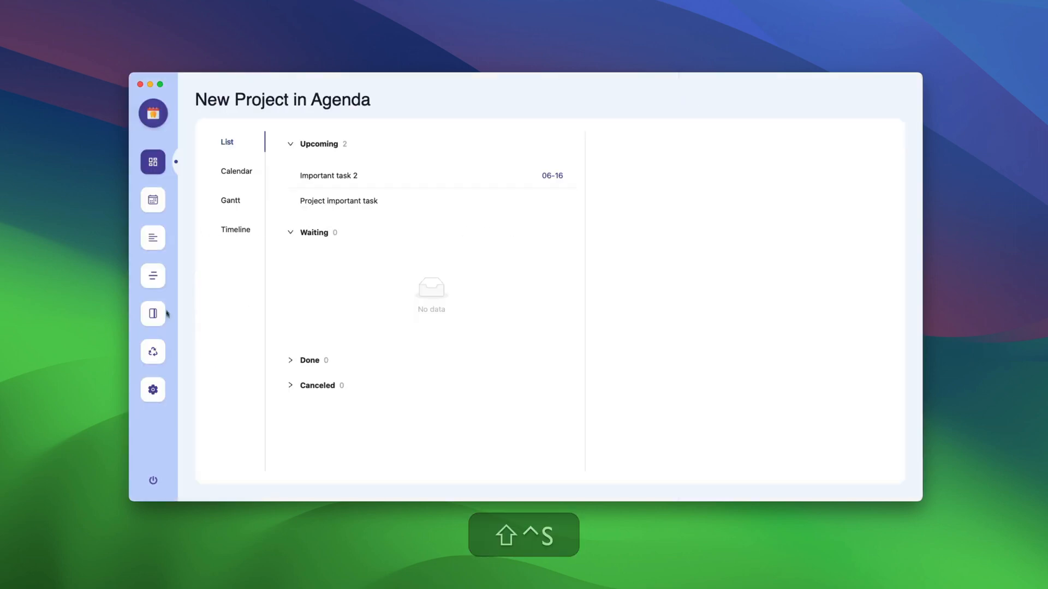
Run Agenda's Review limited to New Project in Agenda, showing Important task 2's 2-minute Pomodoro.
left_click(153, 352)
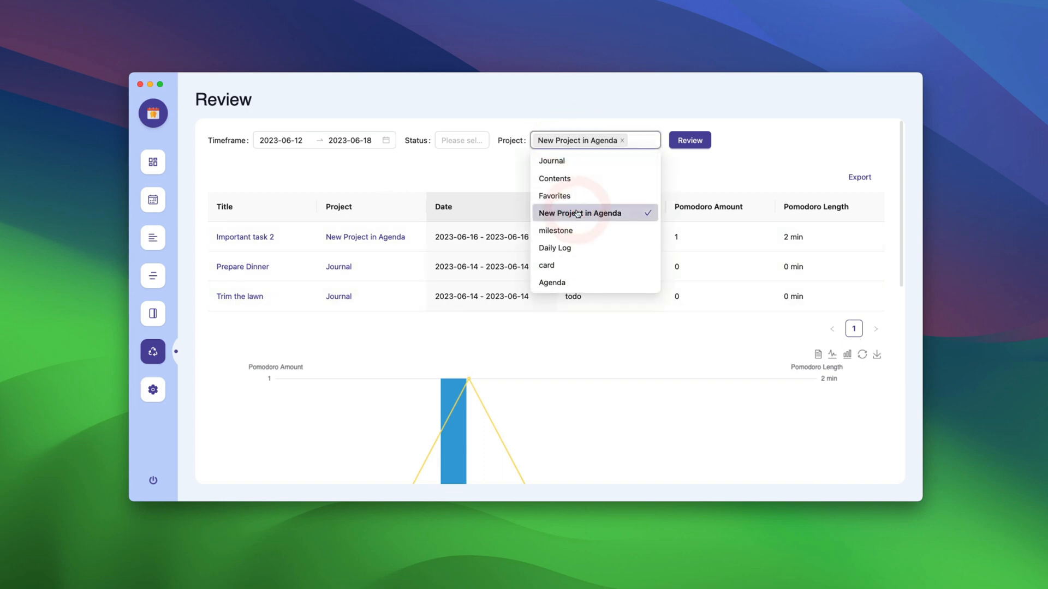
left_click(690, 140)
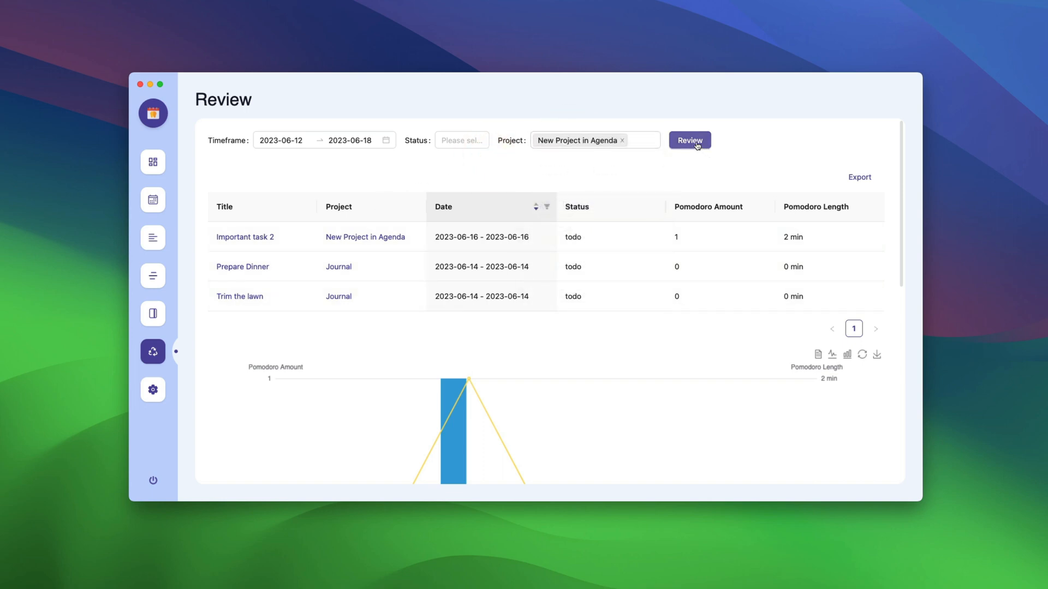
left_click(690, 139)
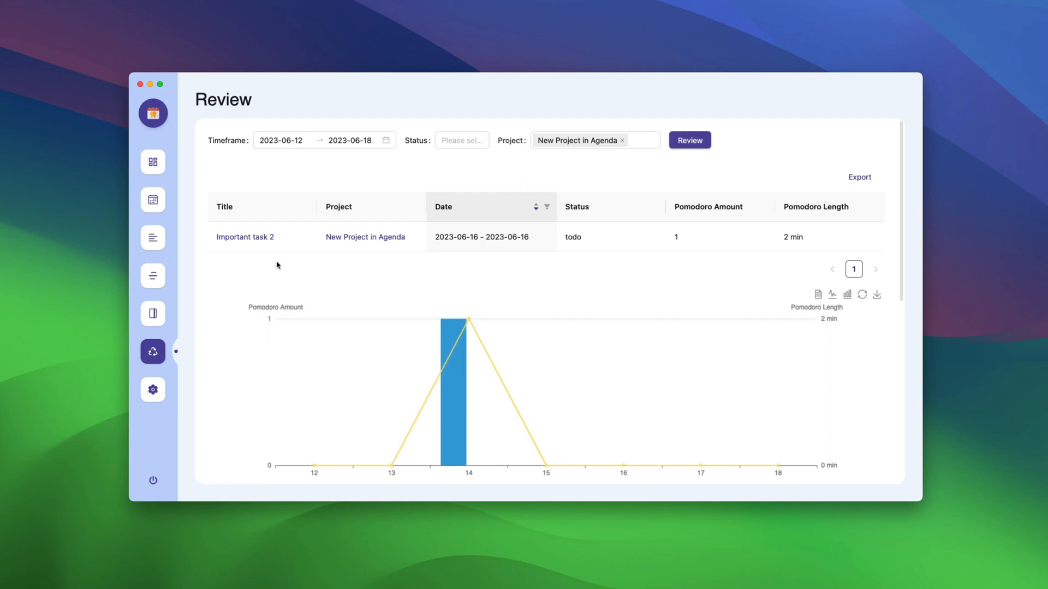
mouse_move(250, 251)
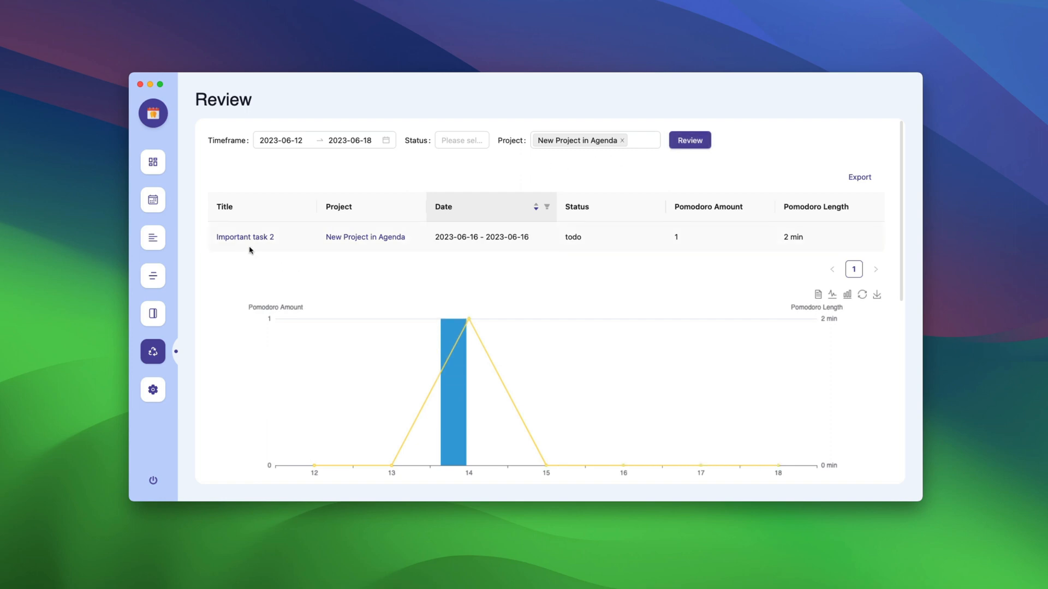
mouse_move(398, 247)
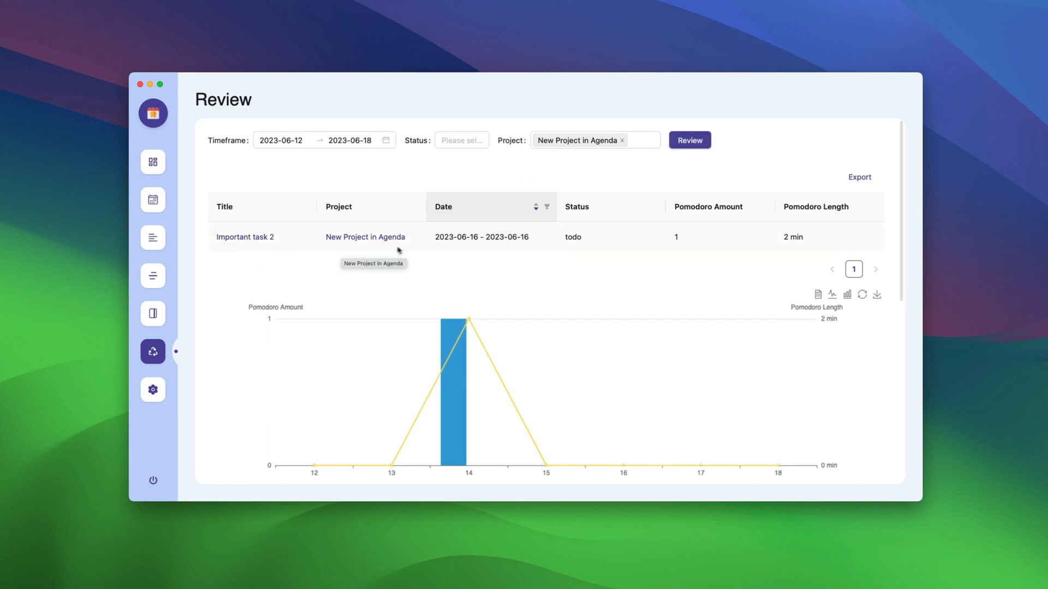
mouse_move(782, 247)
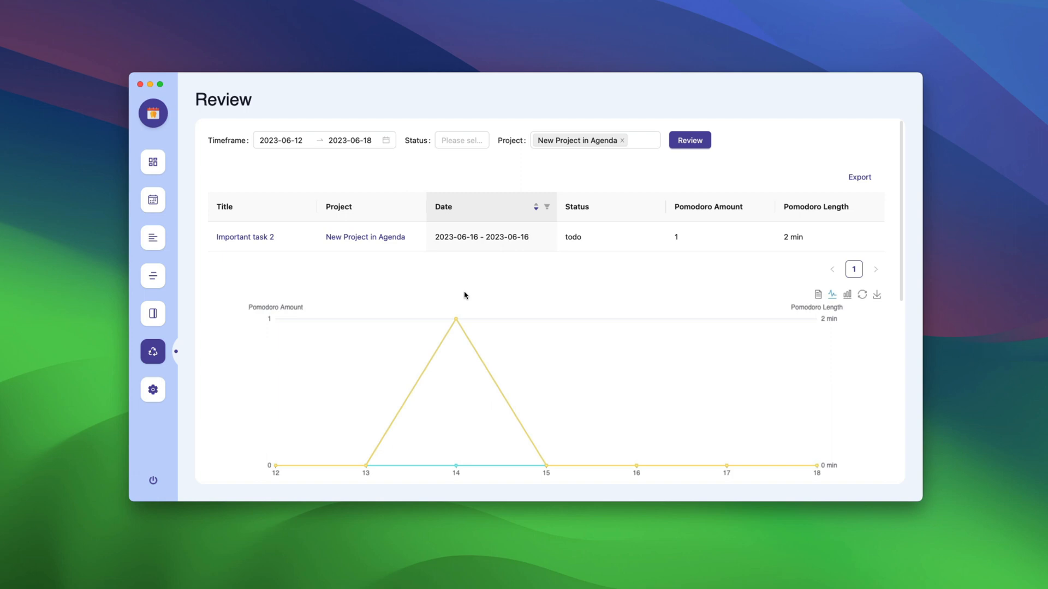
mouse_move(878, 295)
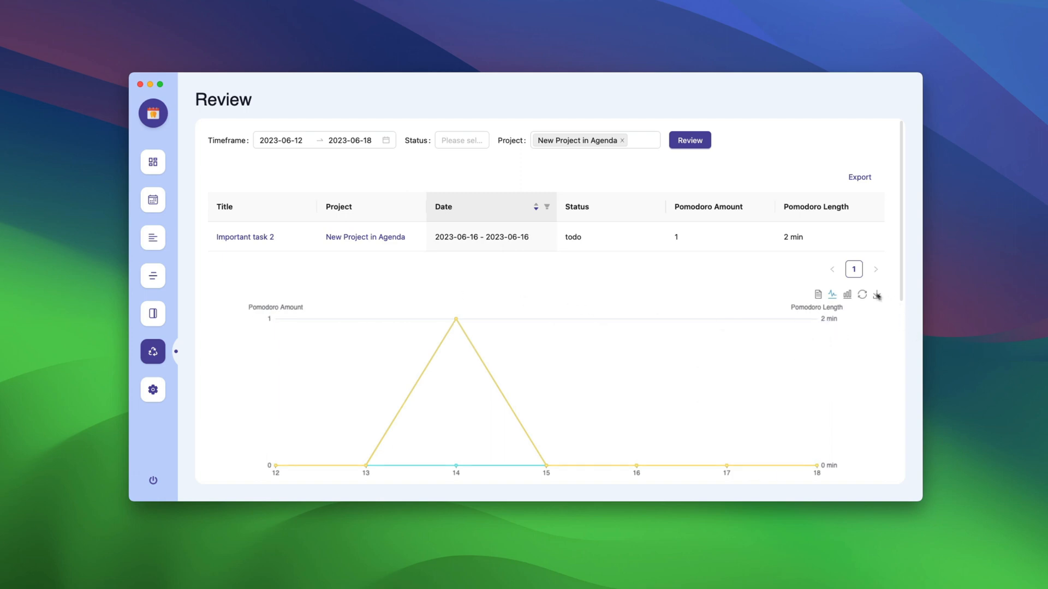
mouse_move(787, 297)
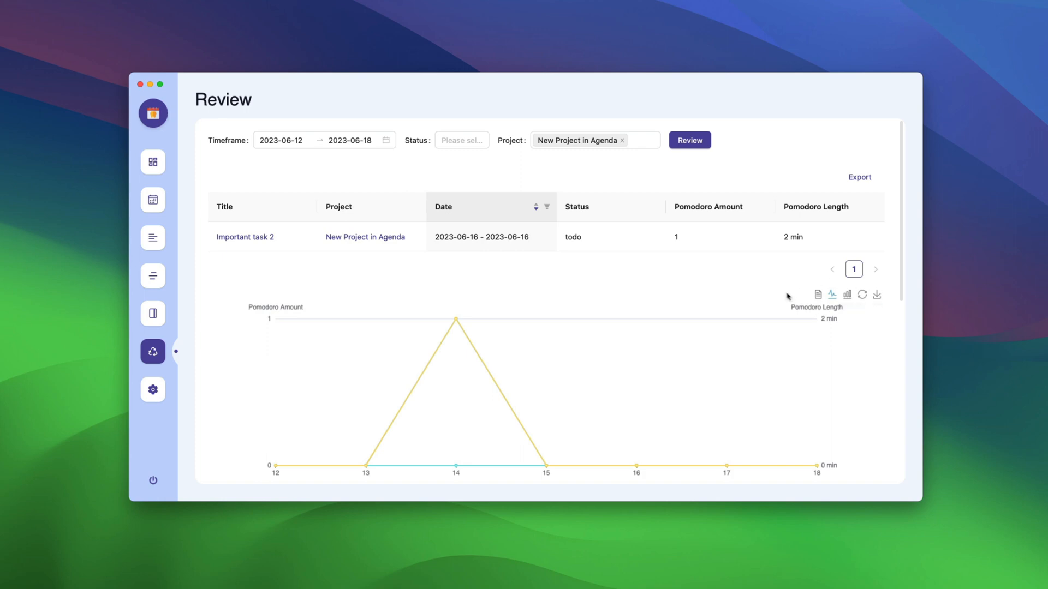
mouse_move(584, 292)
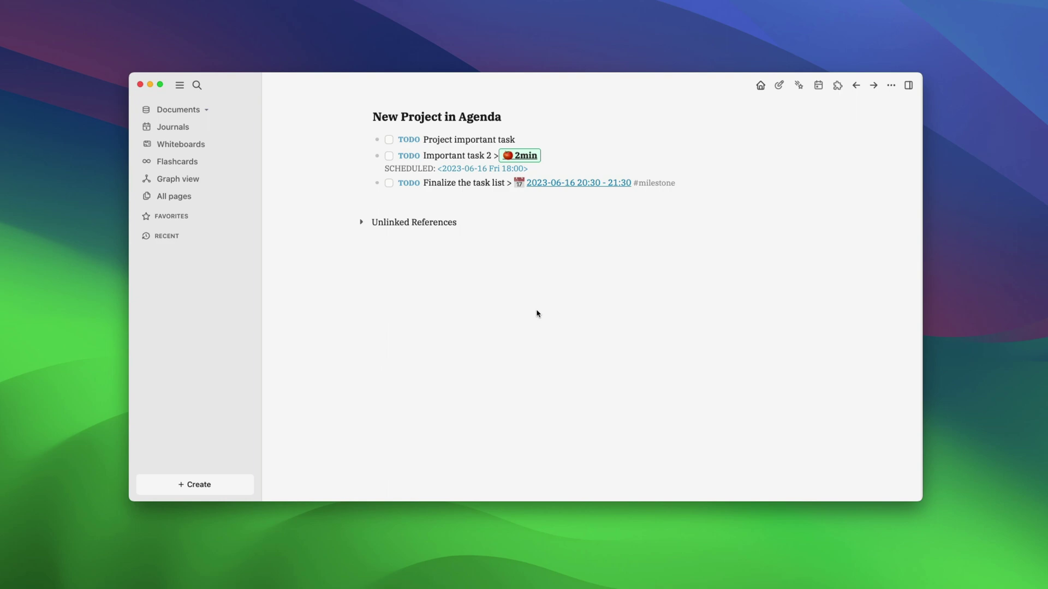
mouse_move(546, 327)
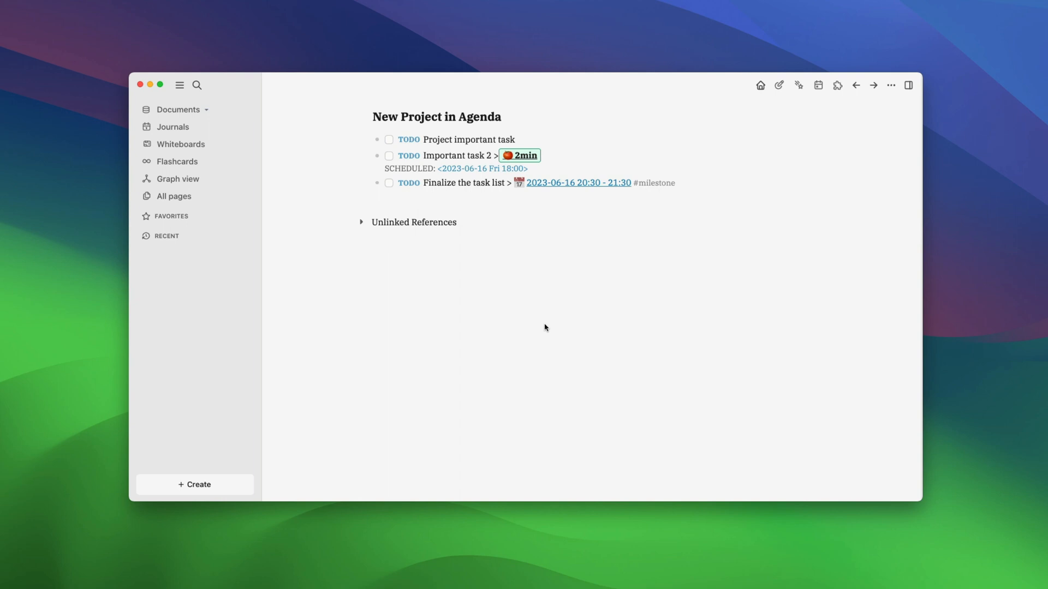
mouse_move(524, 330)
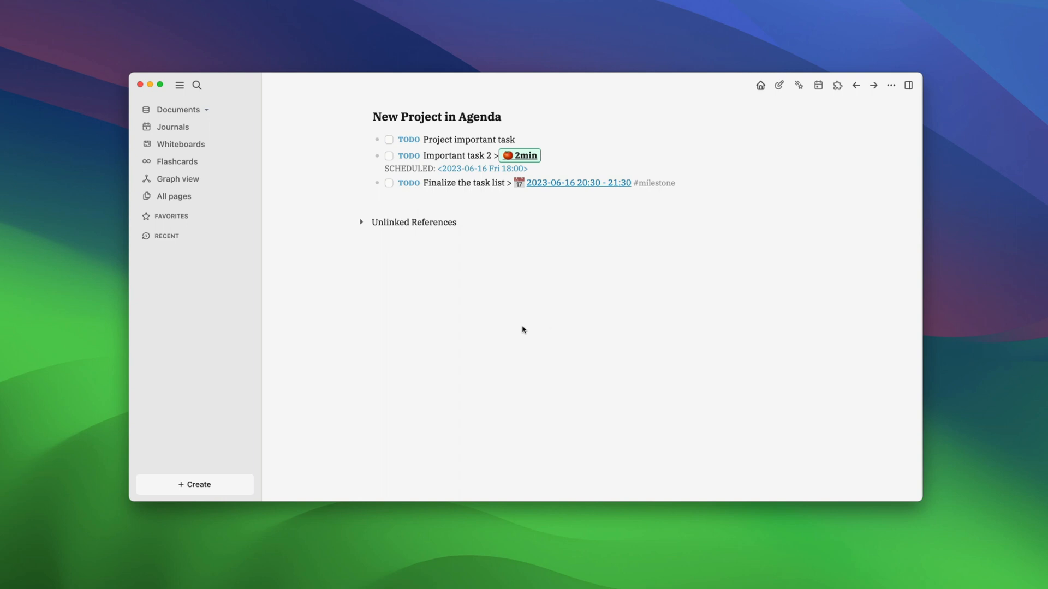
mouse_move(524, 331)
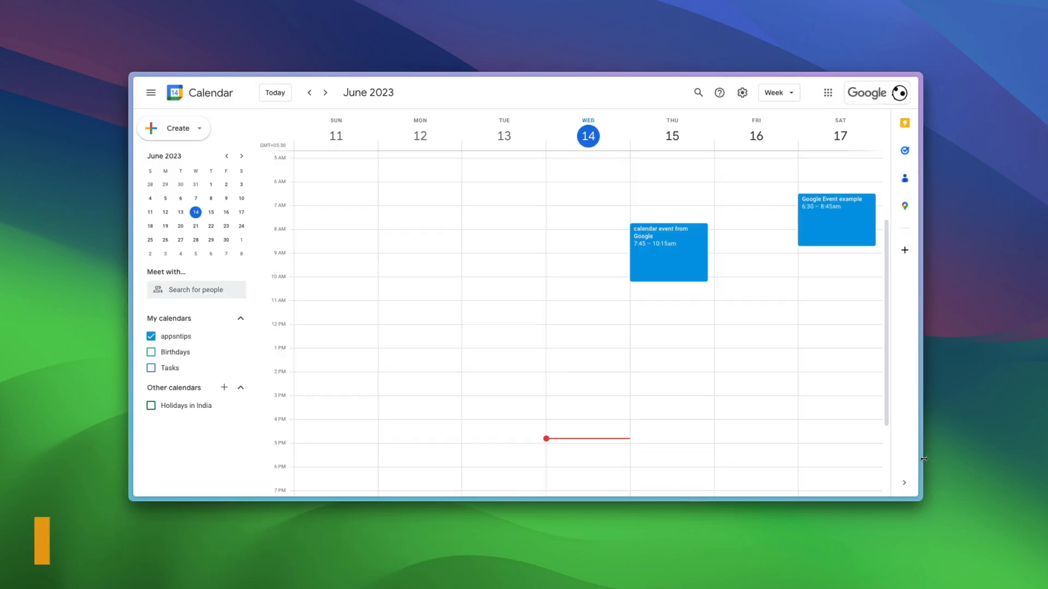
mouse_move(895, 461)
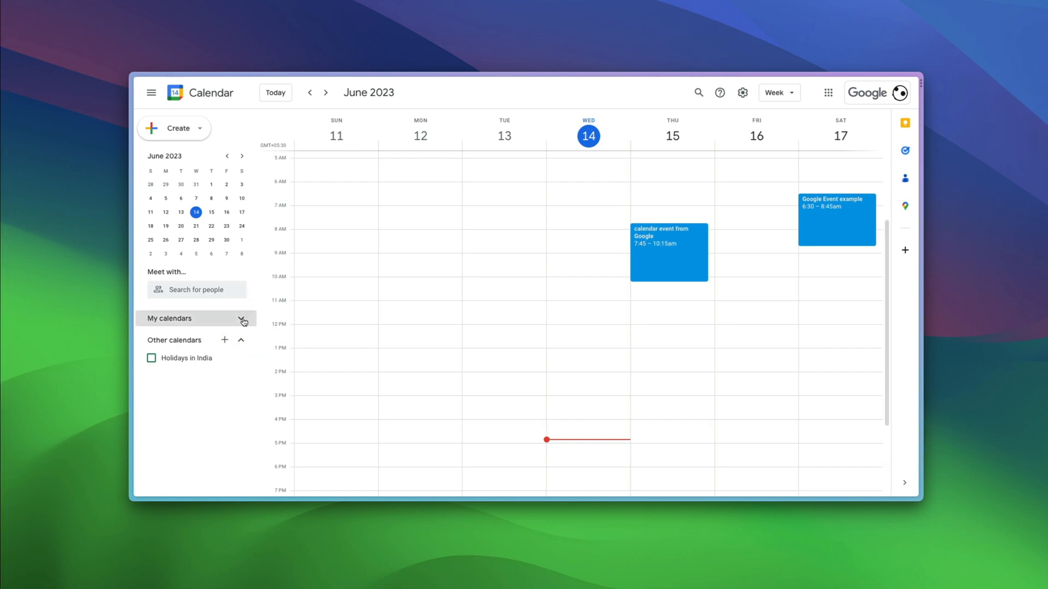
Expand the My calendars list in Google Calendar's sidebar.
left_click(242, 321)
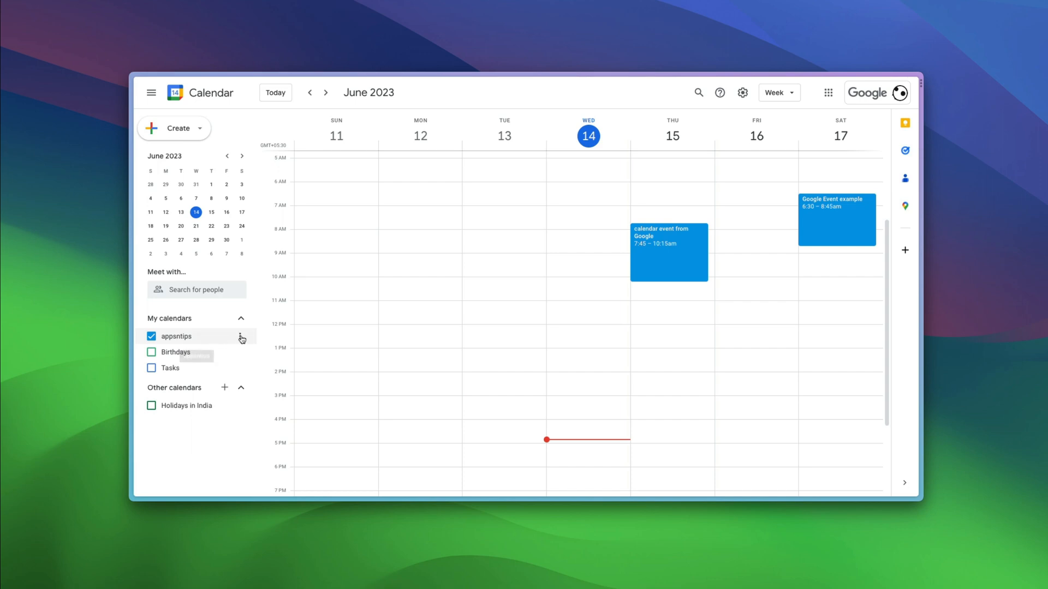
mouse_move(242, 338)
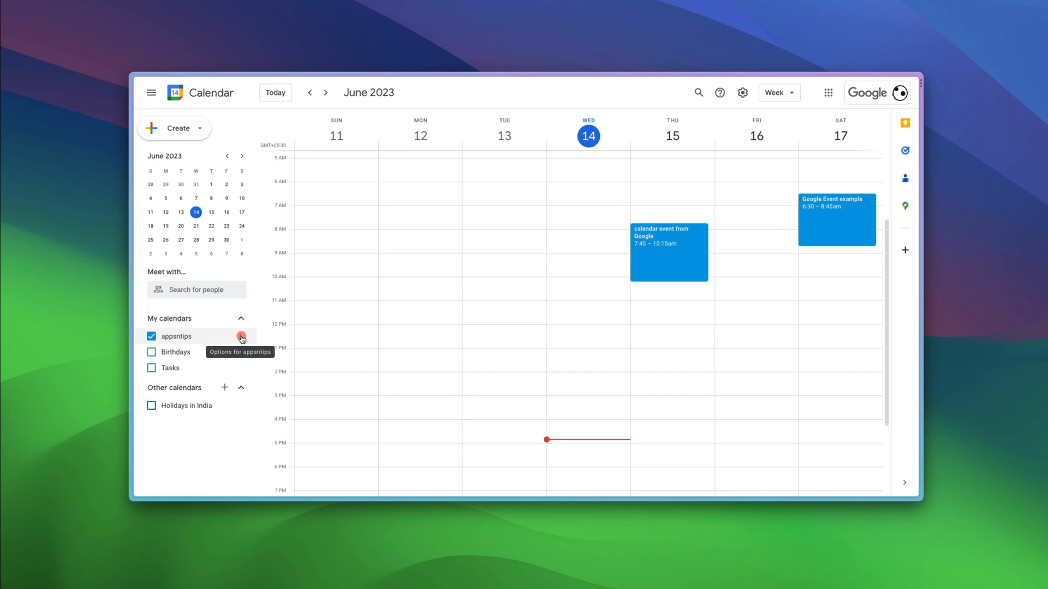
In the main calendar's Settings and sharing, enable Make available to public and confirm the warning.
left_click(241, 337)
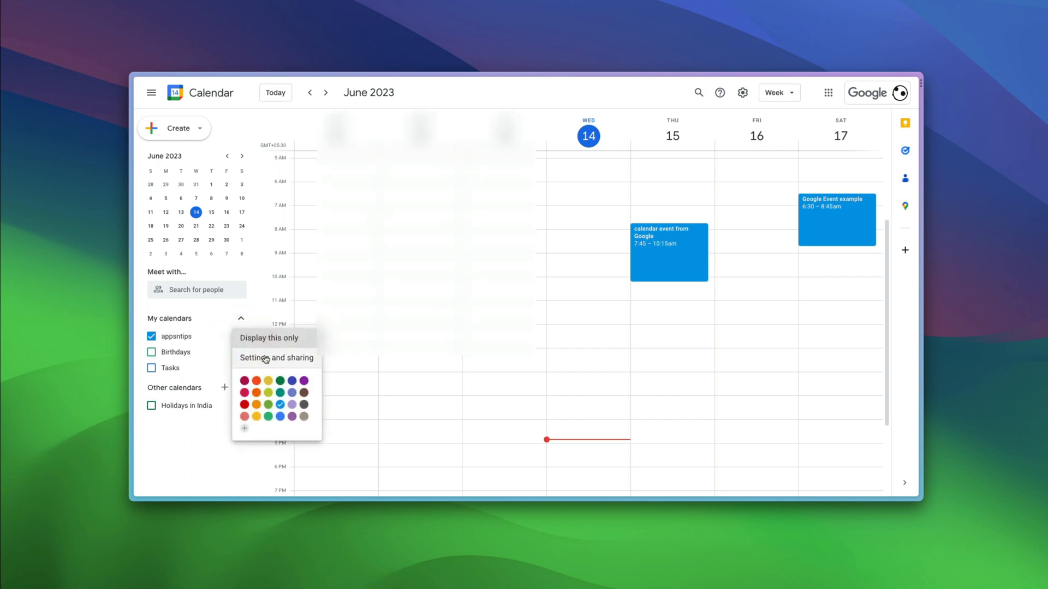
left_click(277, 358)
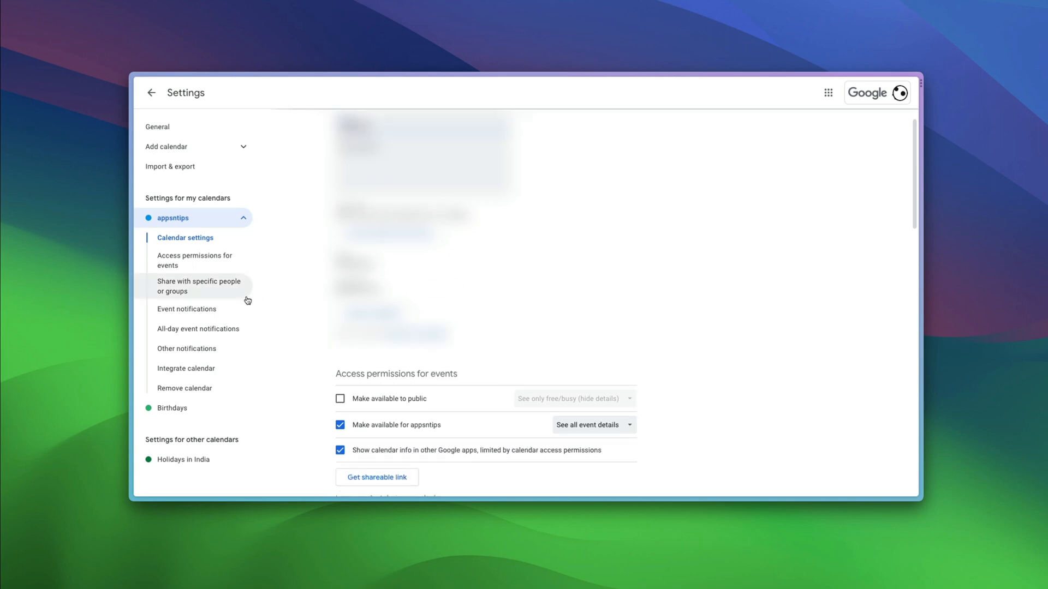
mouse_move(211, 265)
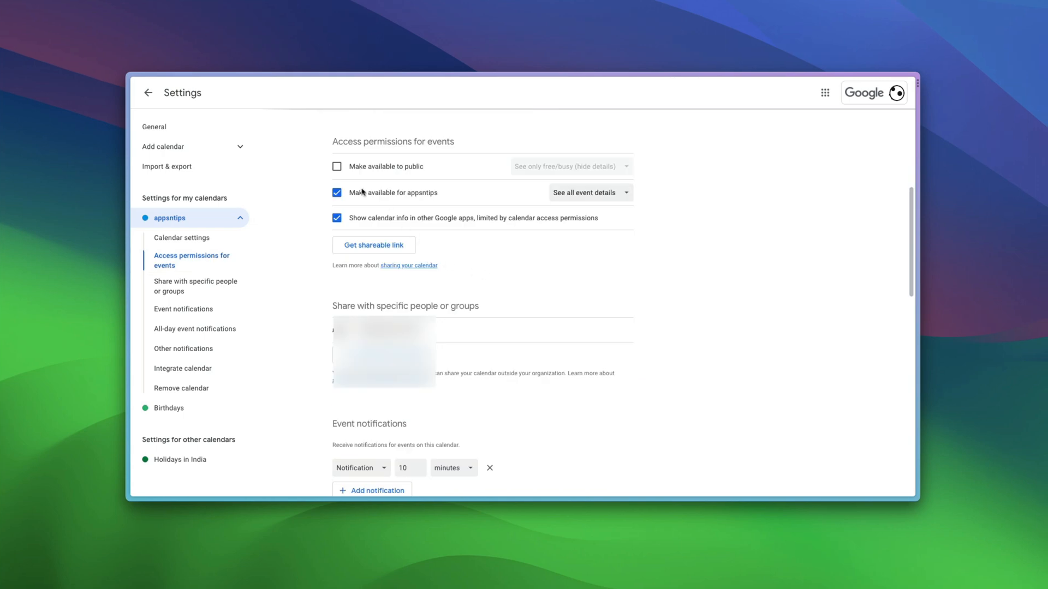
left_click(336, 166)
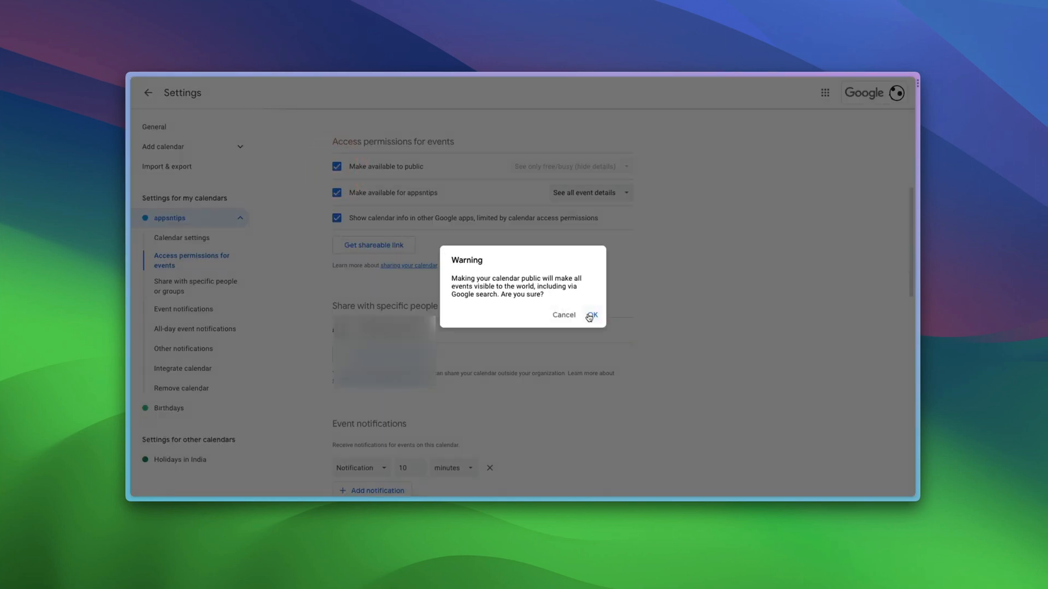
left_click(592, 314)
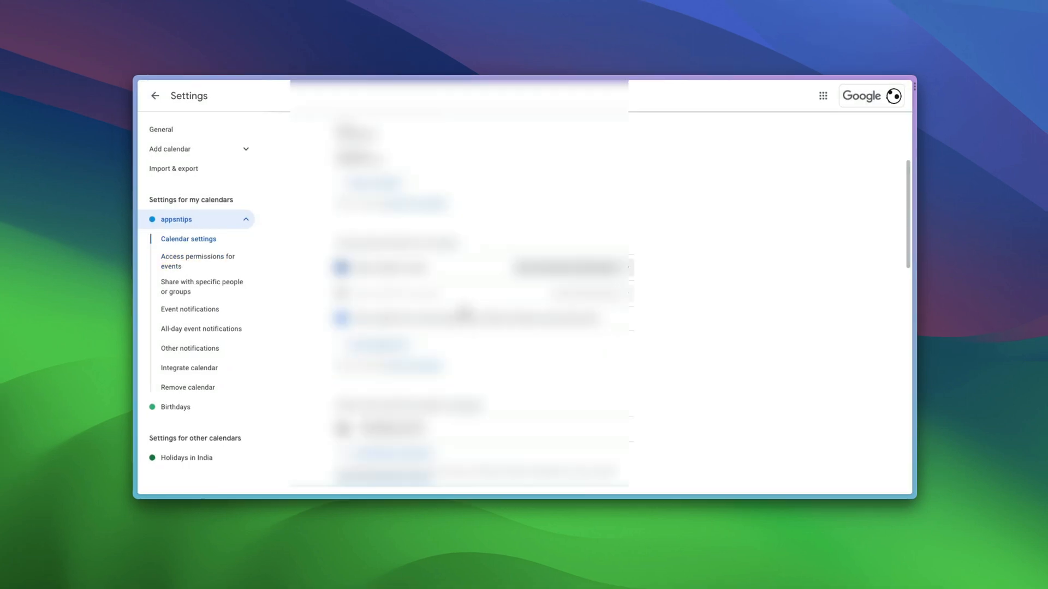
scroll("down", 3)
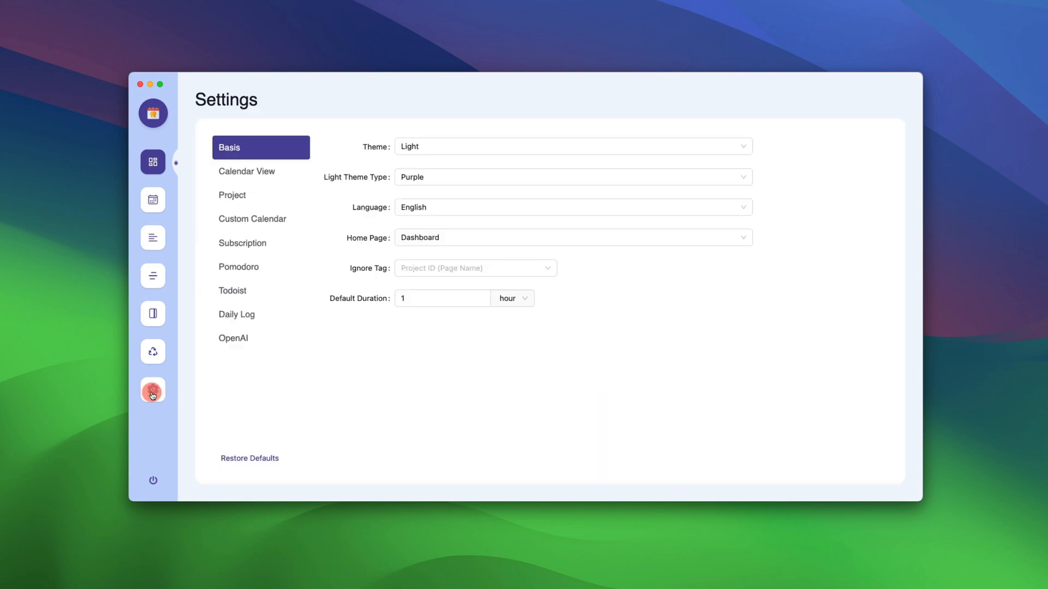
Add an enabled subscription named Google pointing to the Google Calendar URL.
left_click(260, 244)
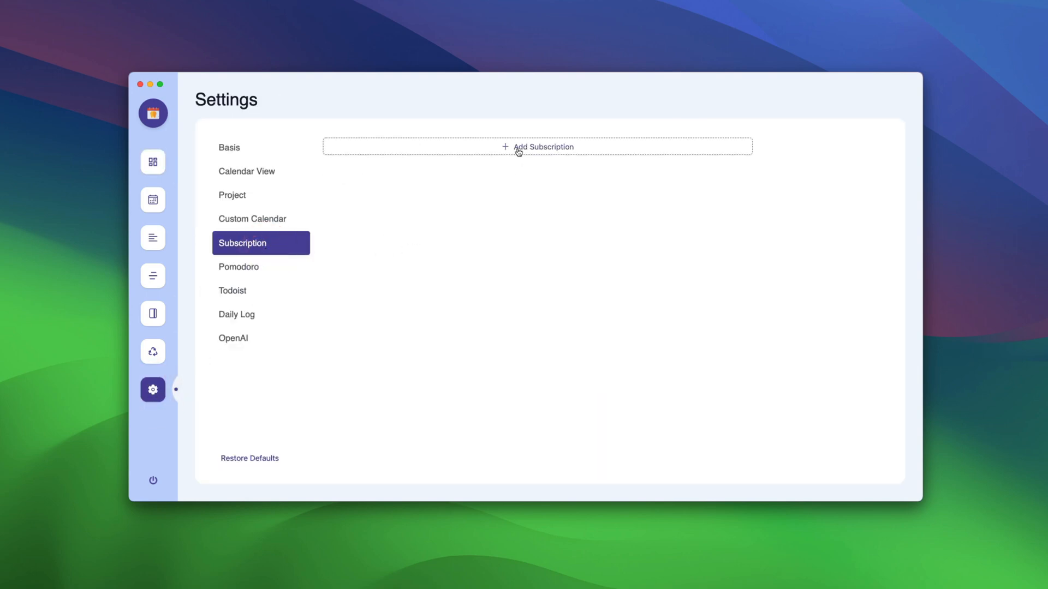
left_click(541, 147)
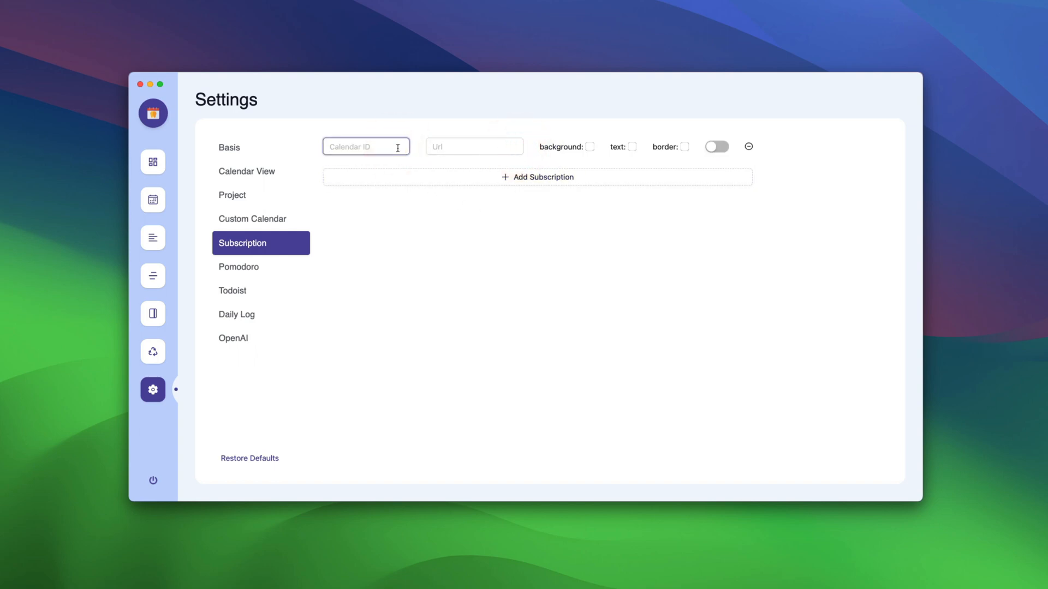
type("Google")
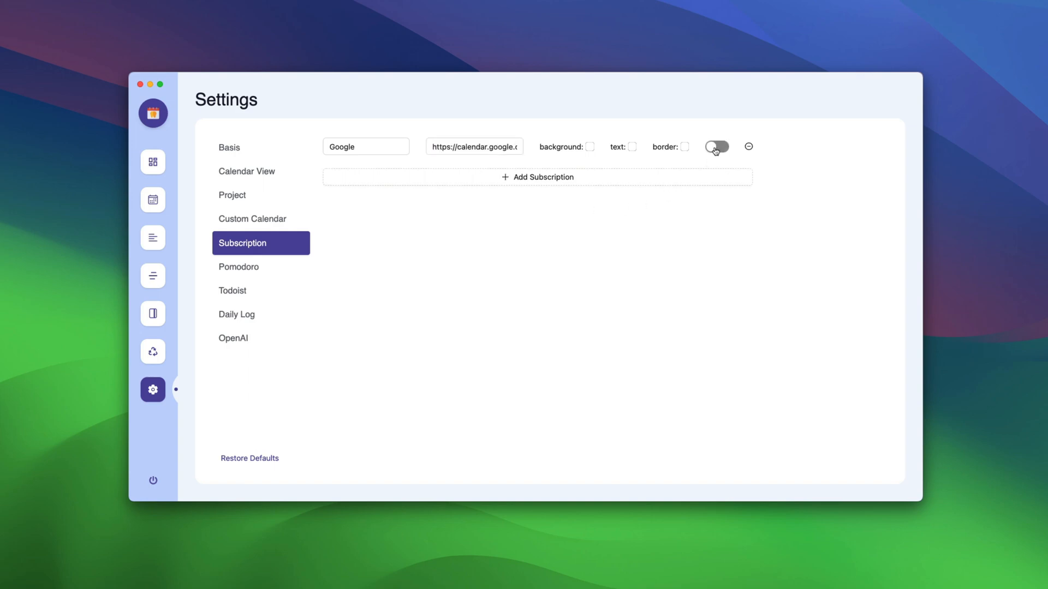
left_click(718, 146)
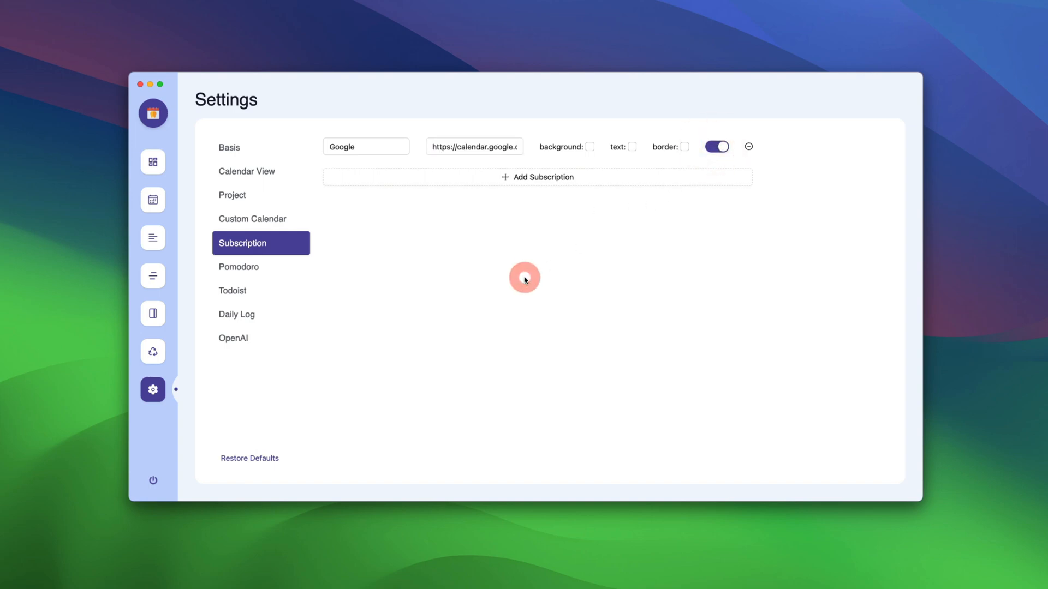
mouse_move(153, 205)
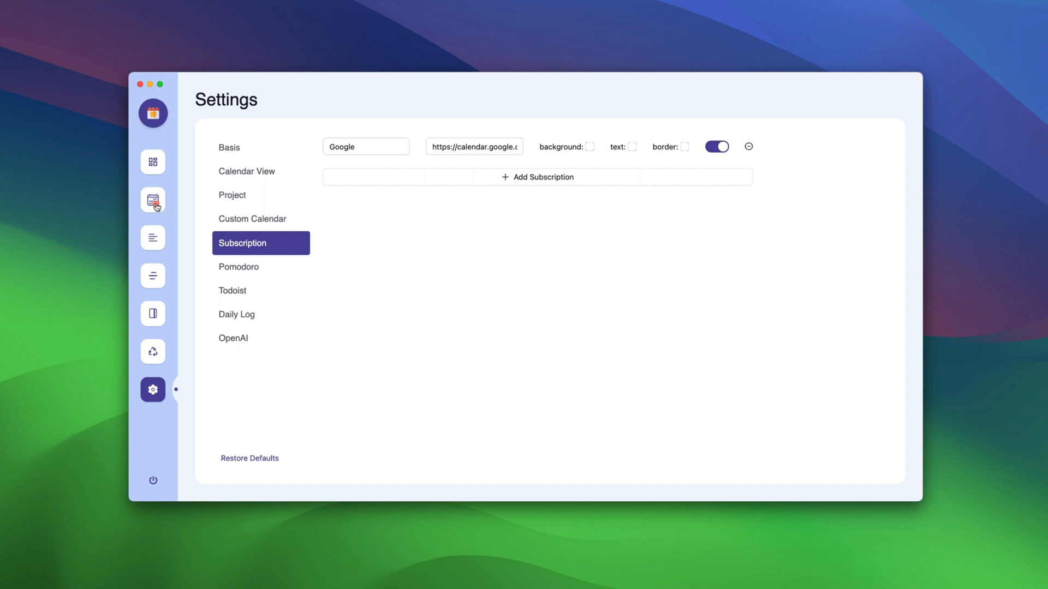
left_click(153, 199)
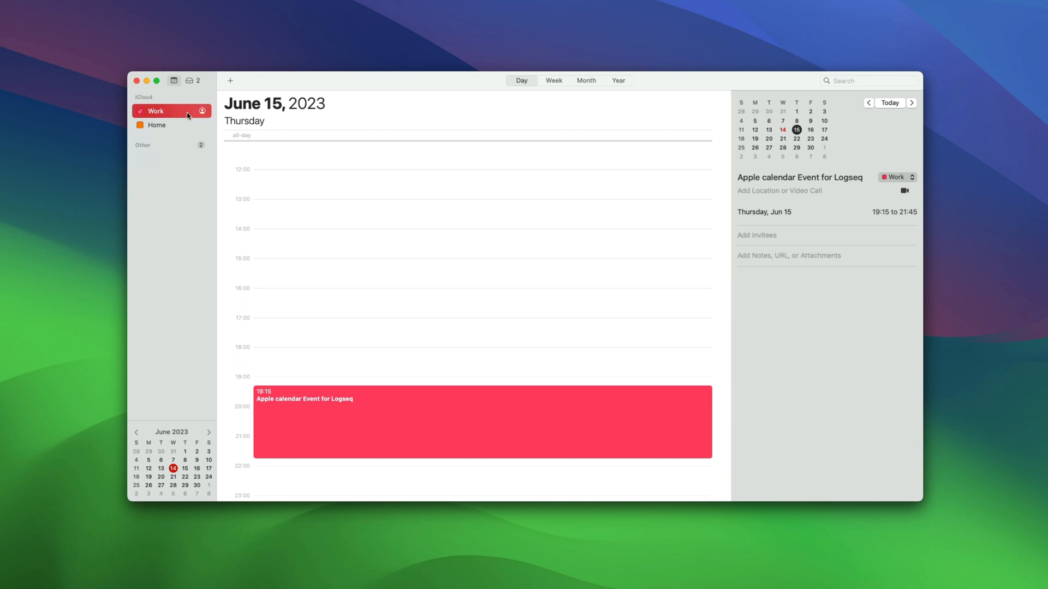
Make the Work calendar a Public Calendar and copy its URL to the clipboard.
left_click(201, 111)
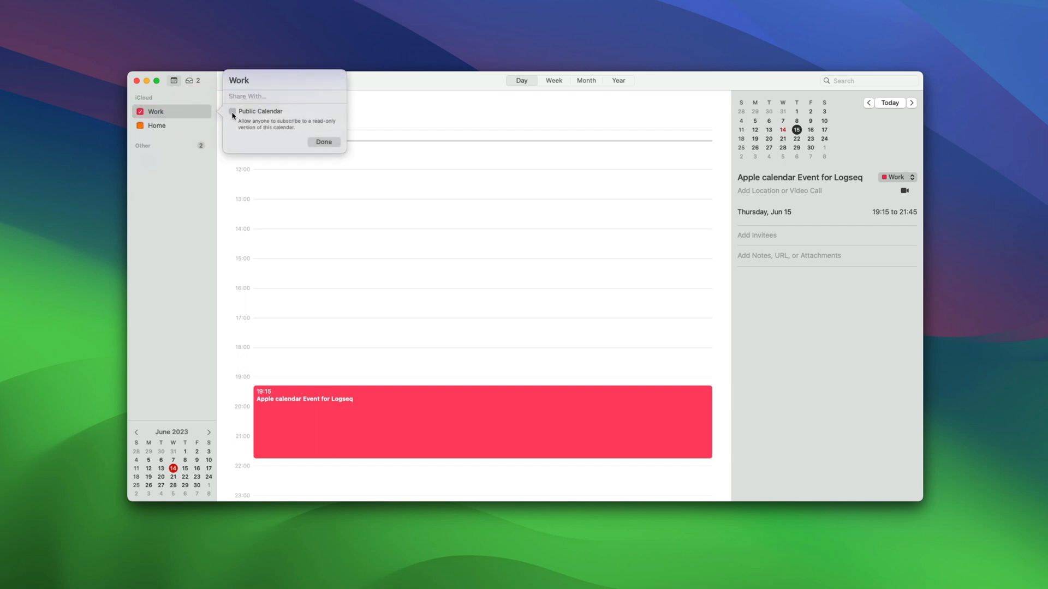
left_click(323, 142)
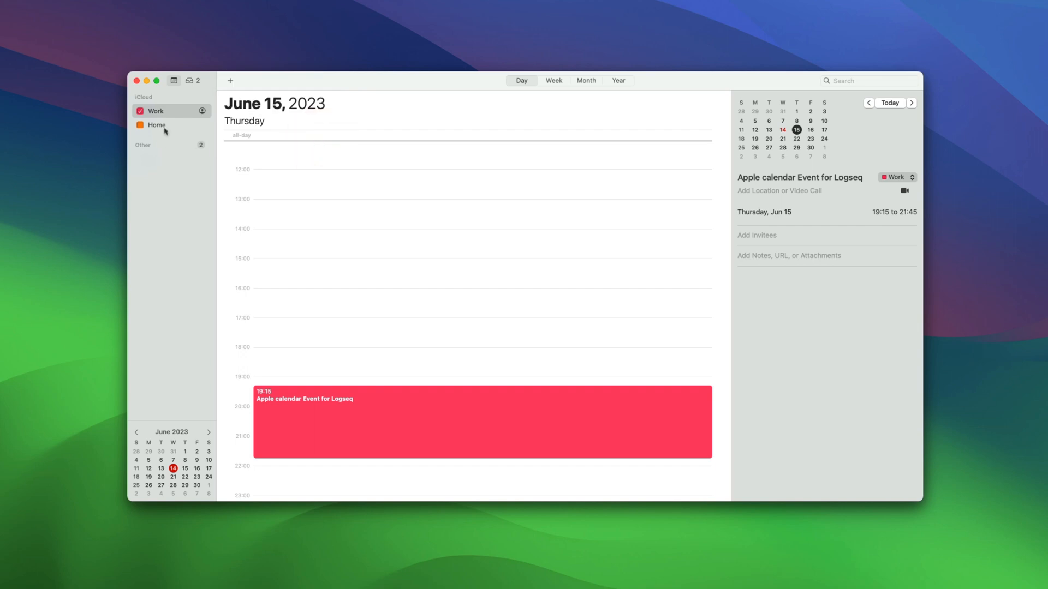
right_click(157, 111)
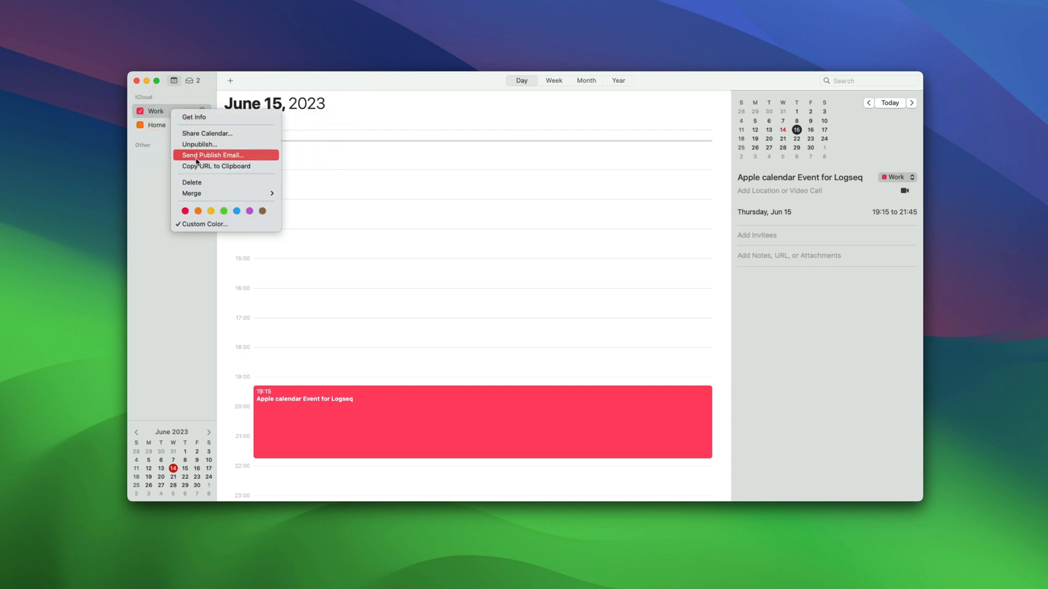
left_click(219, 171)
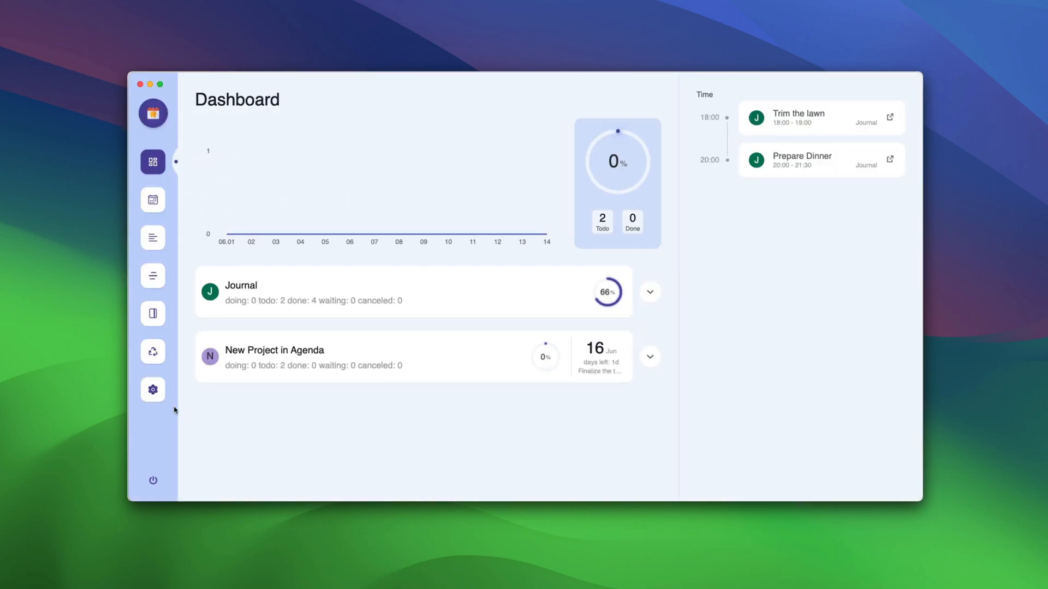
Add an enabled subscription named Apple with the iCloud URL, replacing webcal with https.
left_click(152, 390)
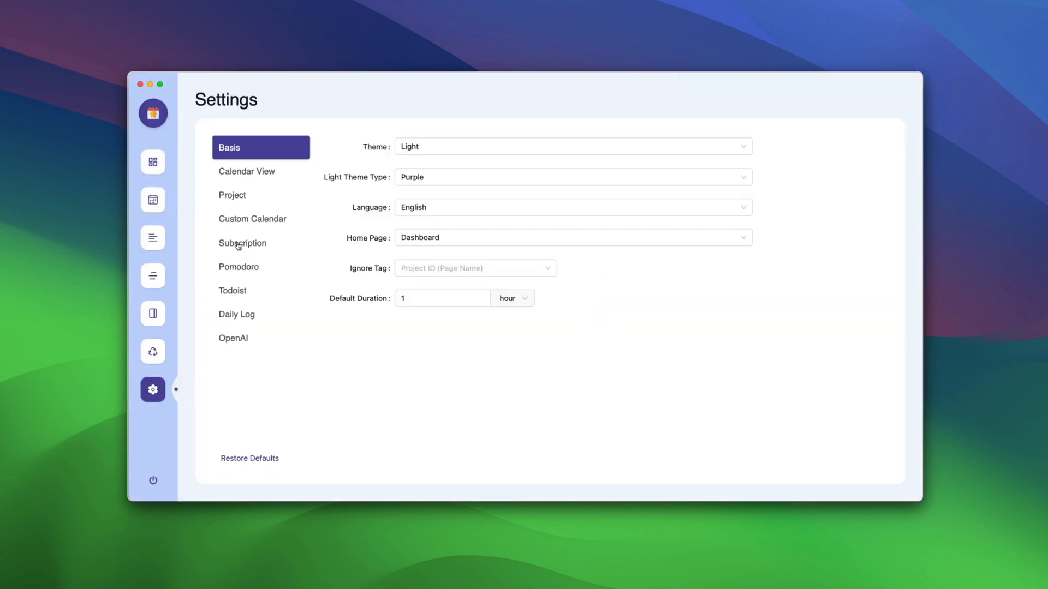
left_click(243, 244)
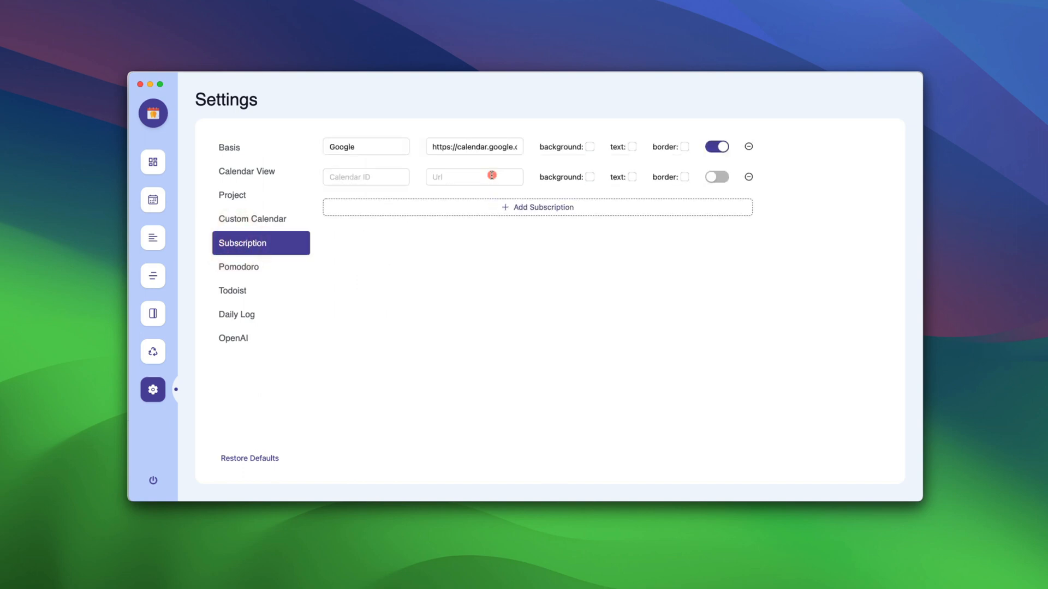
type("Apple")
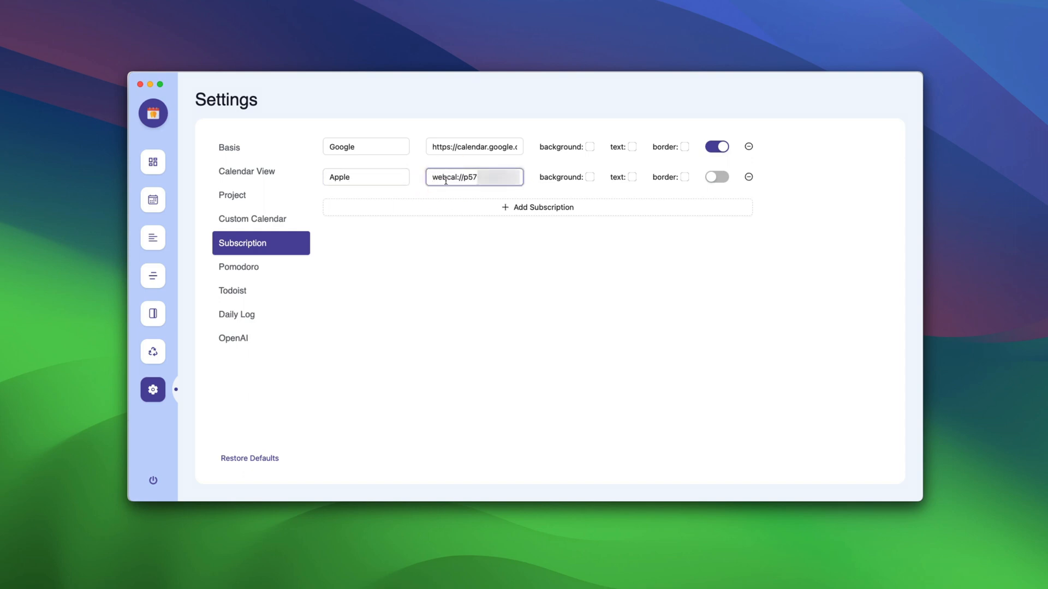
double_click(446, 177)
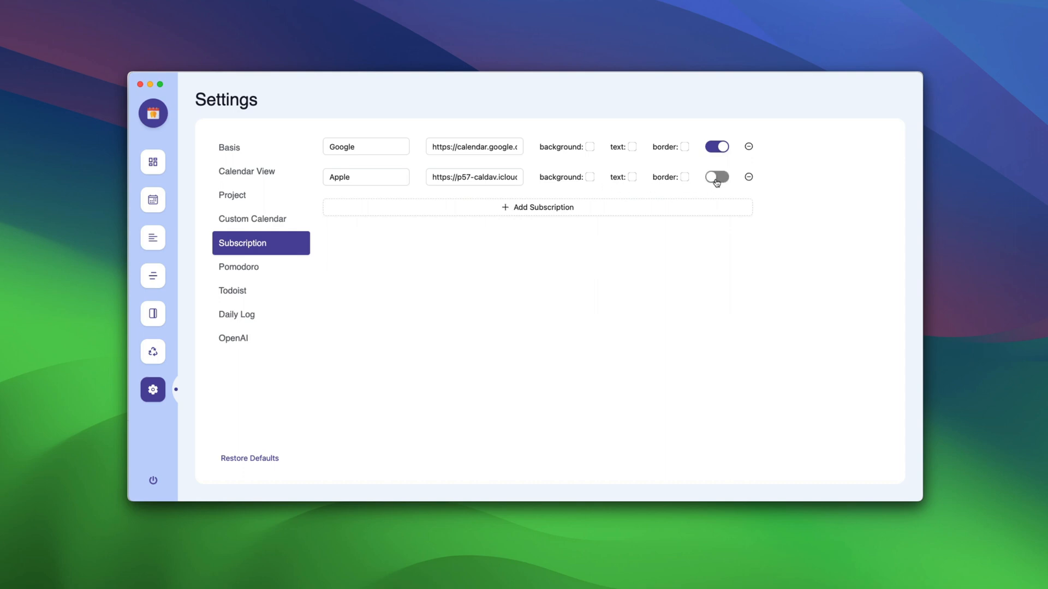
left_click(716, 177)
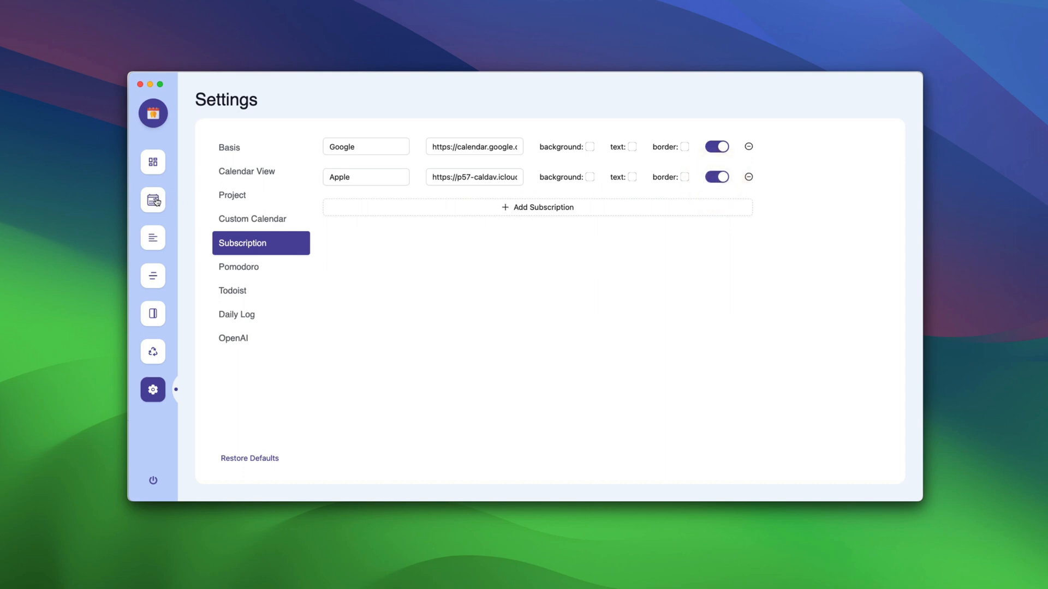
left_click(152, 200)
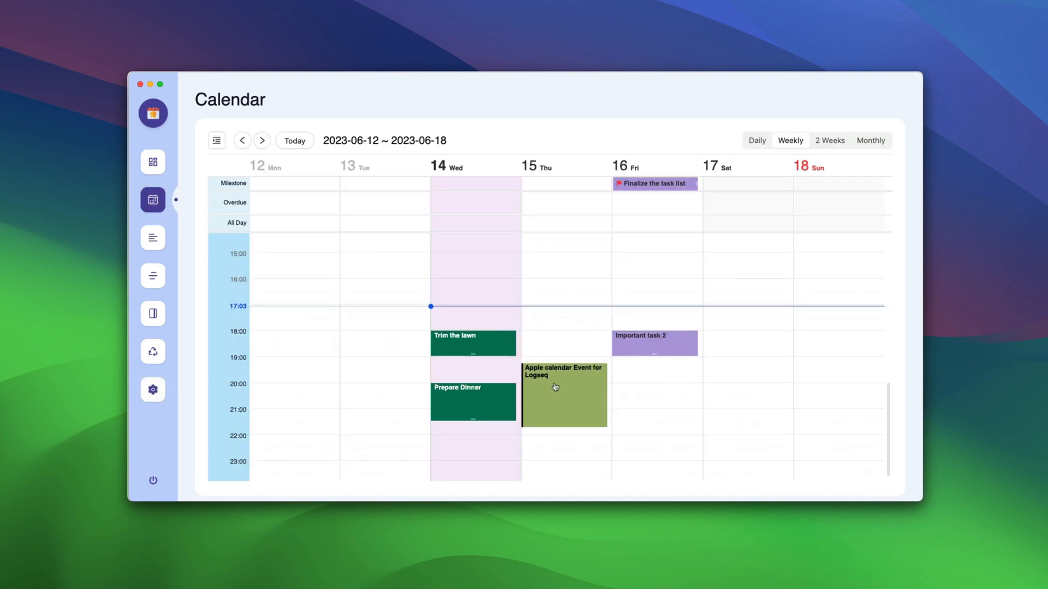
mouse_move(438, 336)
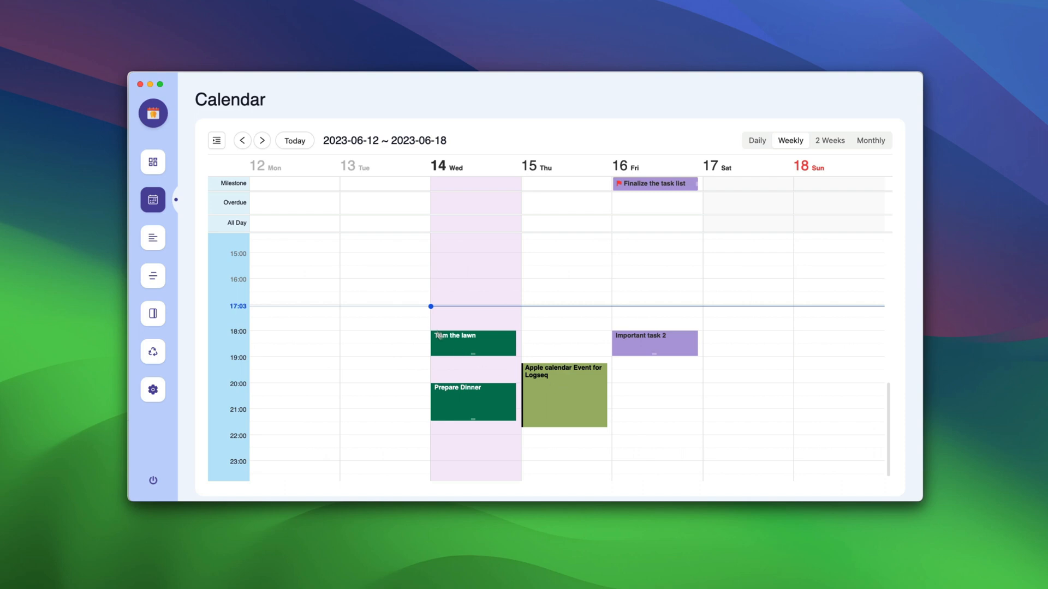